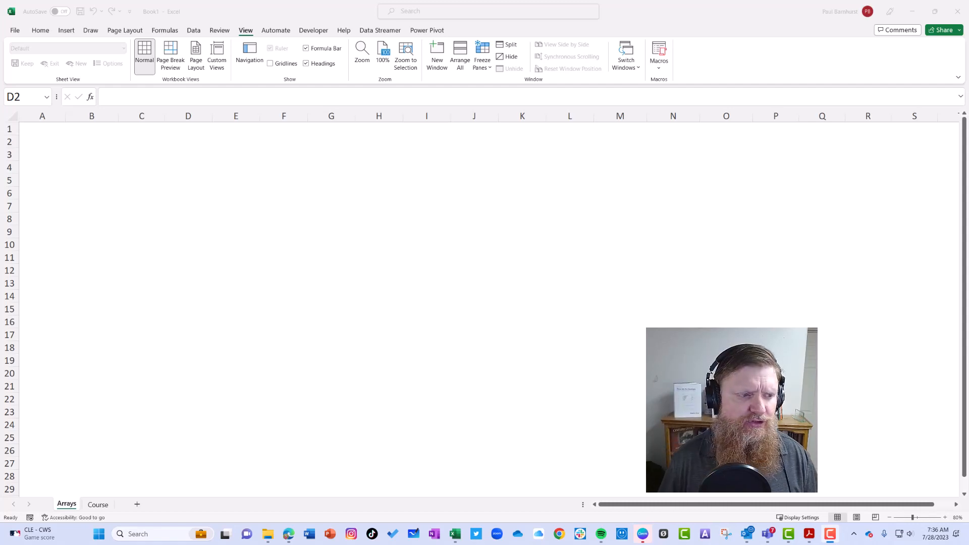
{"action": "mouse_move", "coordinate": [136, 260]}
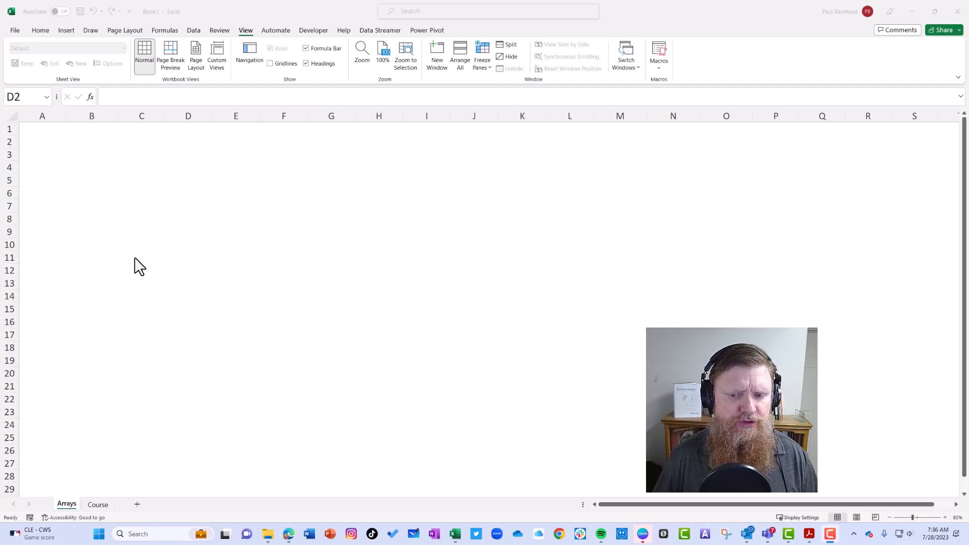
{"action": "mouse_move", "coordinate": [567, 226]}
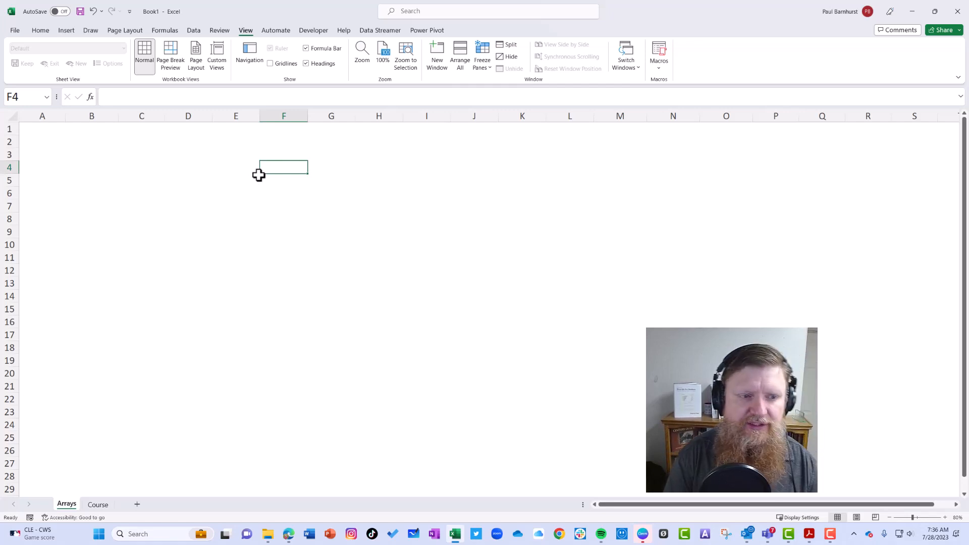
Step: Enter =EOMONTH(DATE(2023,1,1),SEQUENCE(12,1,0,1)) in F4 to list 2023 month-end dates
{"action": "type", "text": "=se"}
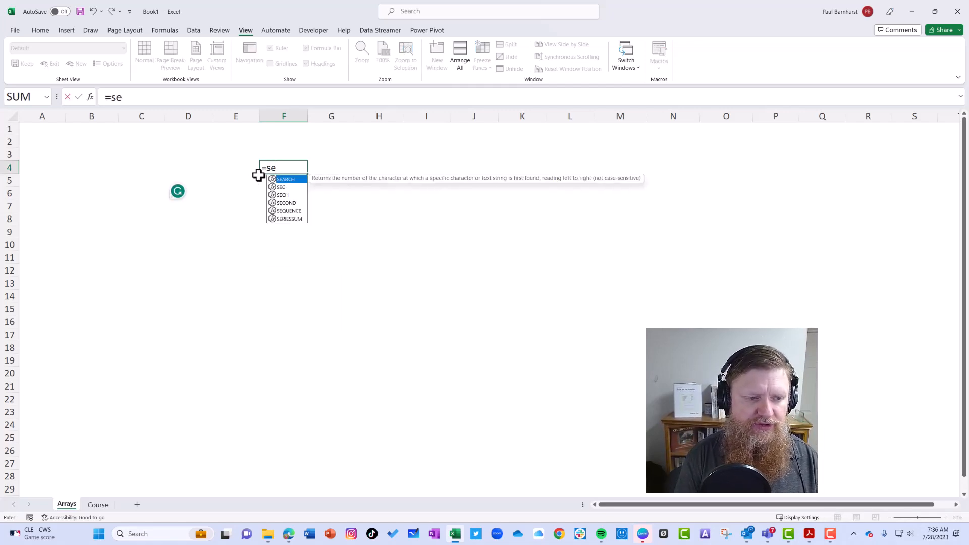
{"action": "type", "text": "quence"}
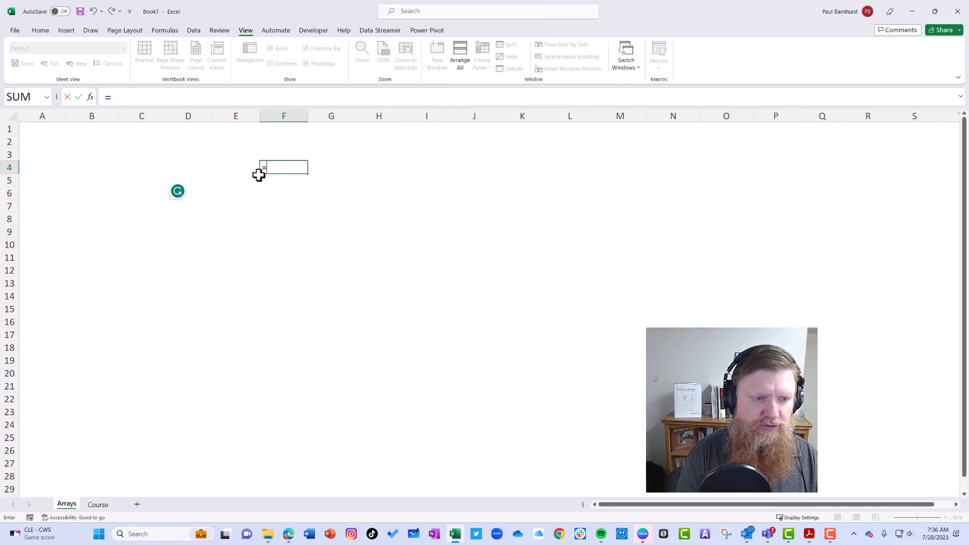
{"action": "type", "text": "EOMONTH"}
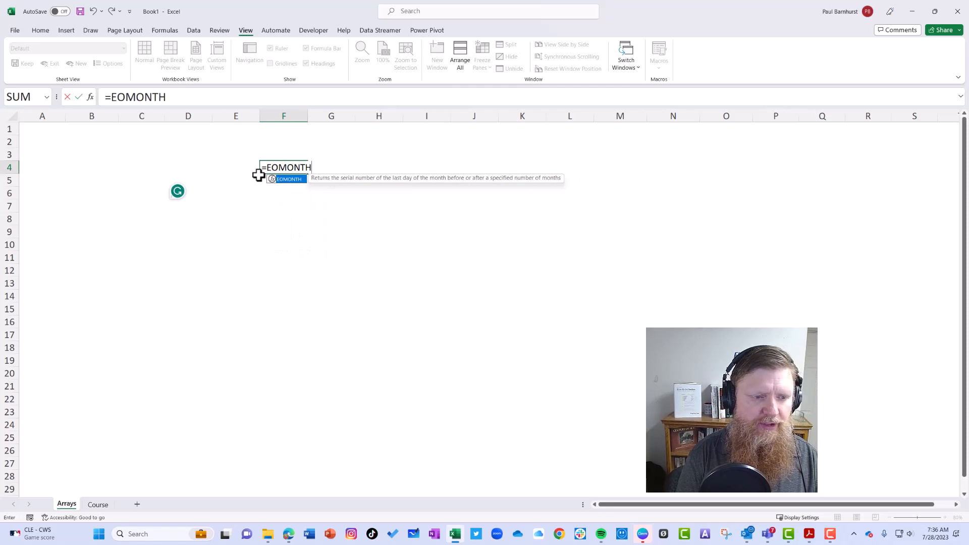
{"action": "type", "text": "(Date"}
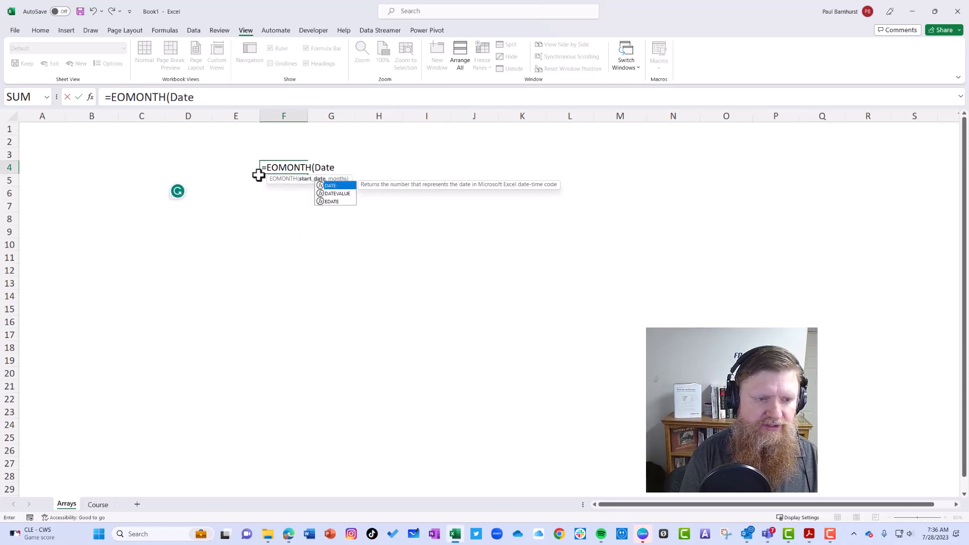
{"action": "type", "text": "(2023,"}
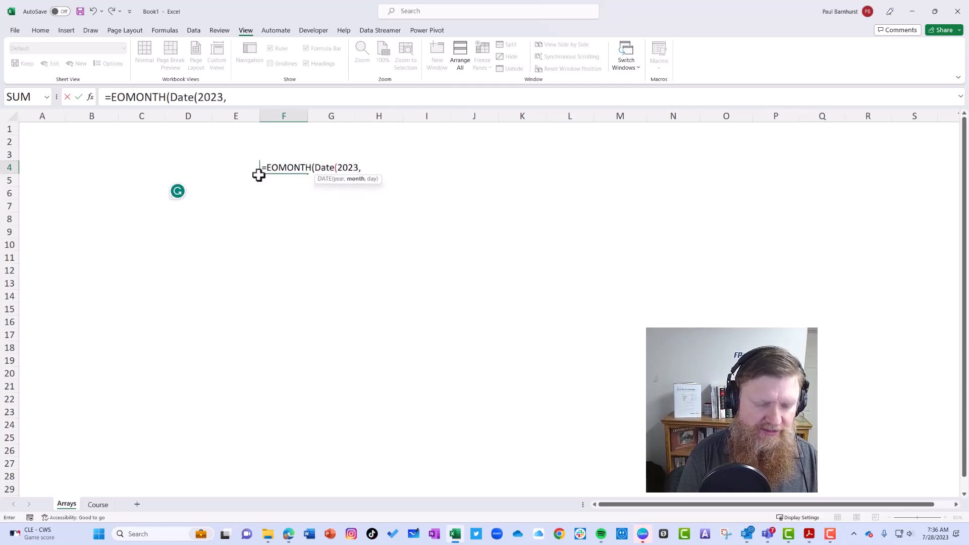
{"action": "type", "text": "1,1)"}
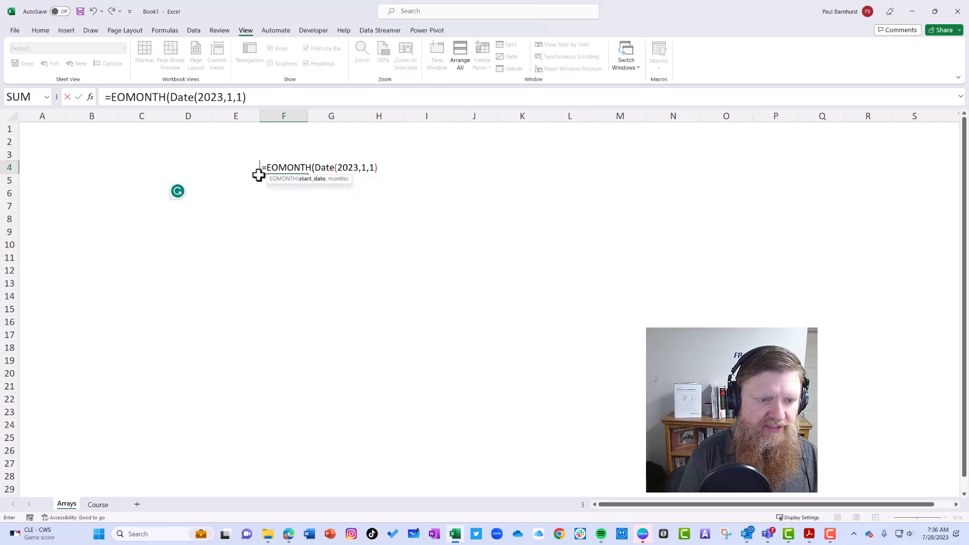
{"action": "type", "text": ",Sequence("}
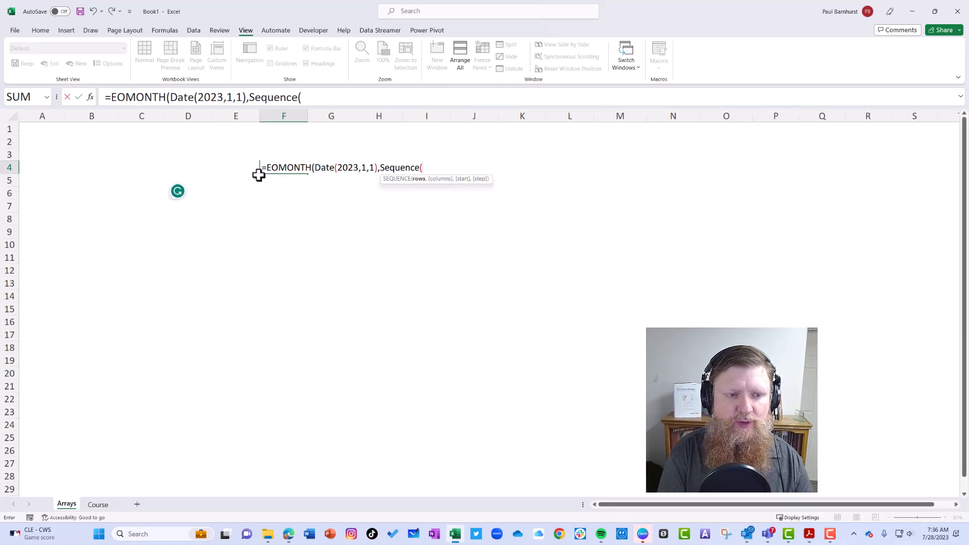
{"action": "type", "text": "12"}
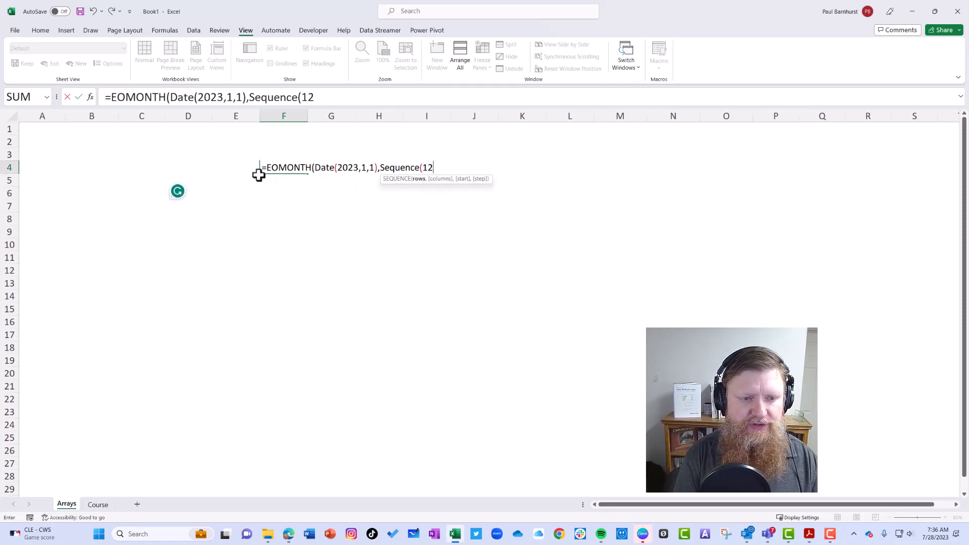
{"action": "type", "text": ","}
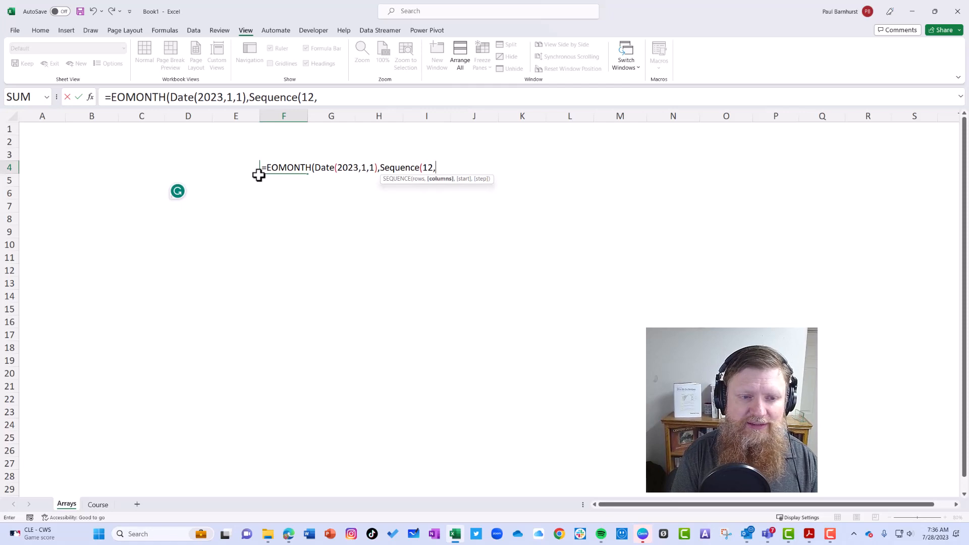
{"action": "type", "text": "1,"}
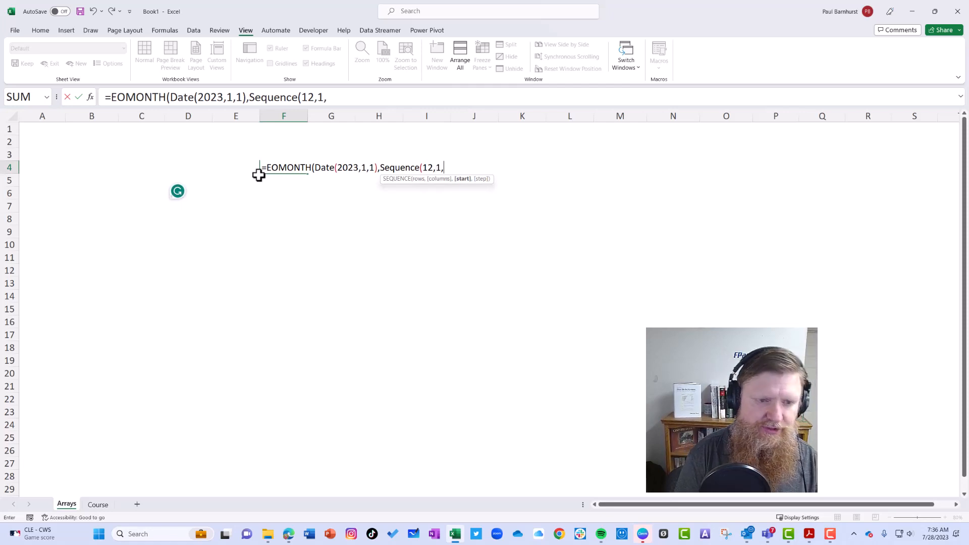
{"action": "type", "text": "0"}
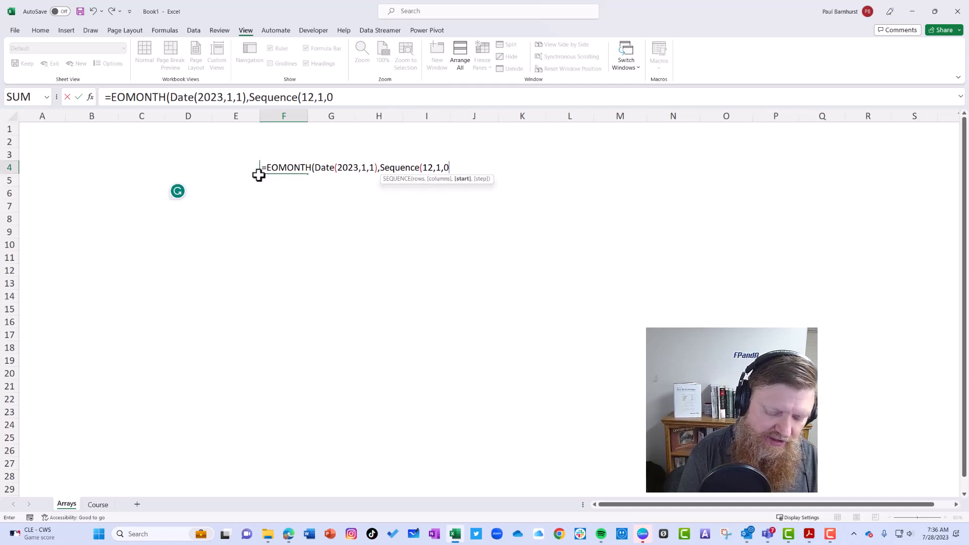
{"action": "type", "text": ",1"}
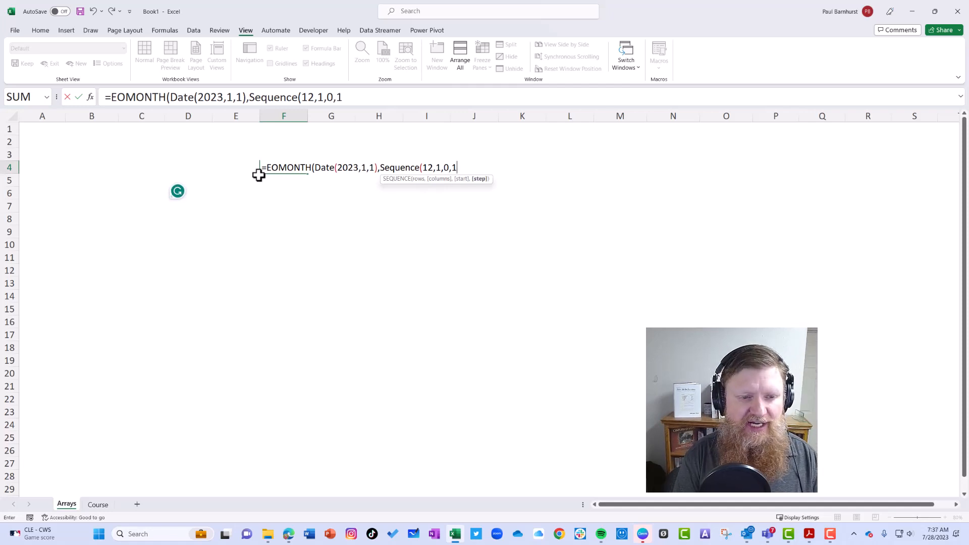
{"action": "type", "text": ")"}
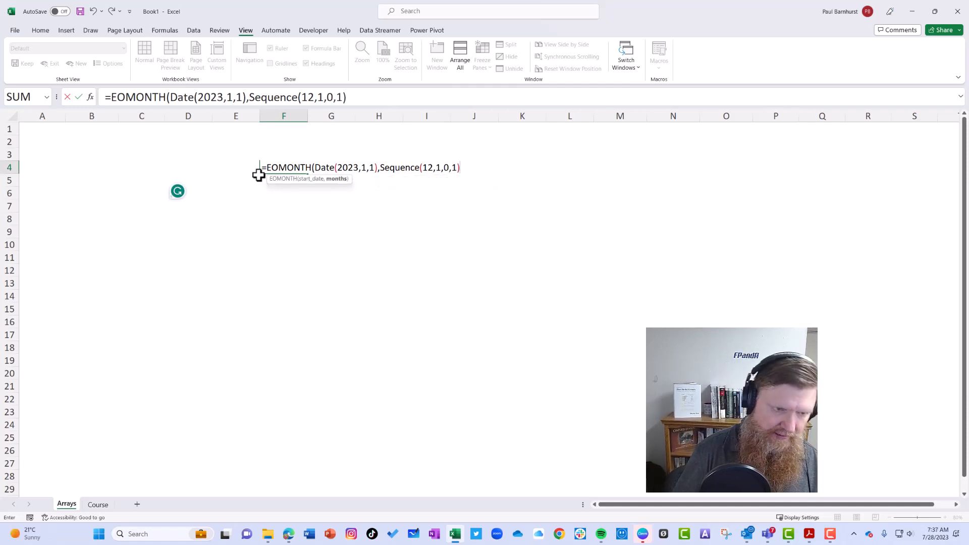
{"action": "key", "text": "Enter"}
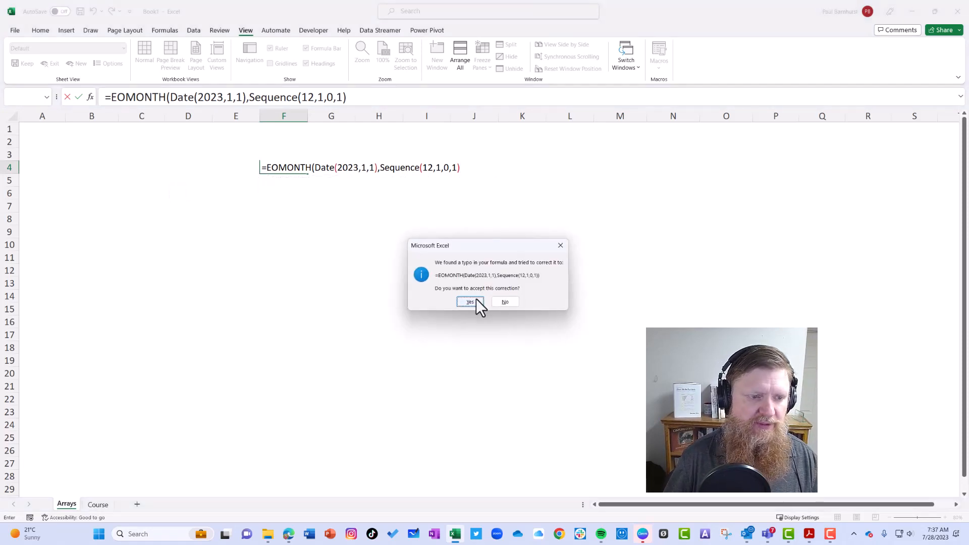
Step: Accept the correction and format the spilled results in F4:F15 as Short Date
{"action": "left_click", "coordinate": [469, 301]}
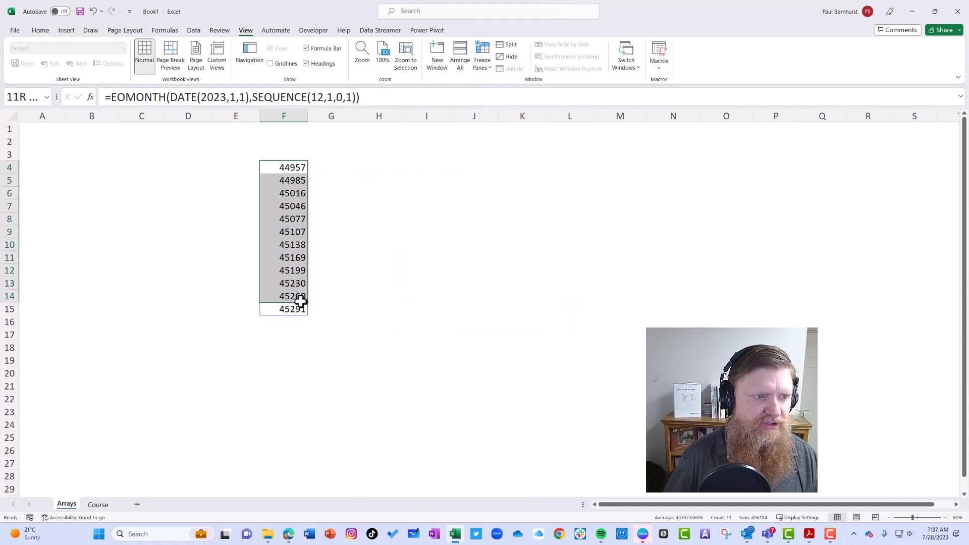
{"action": "left_click", "coordinate": [41, 30]}
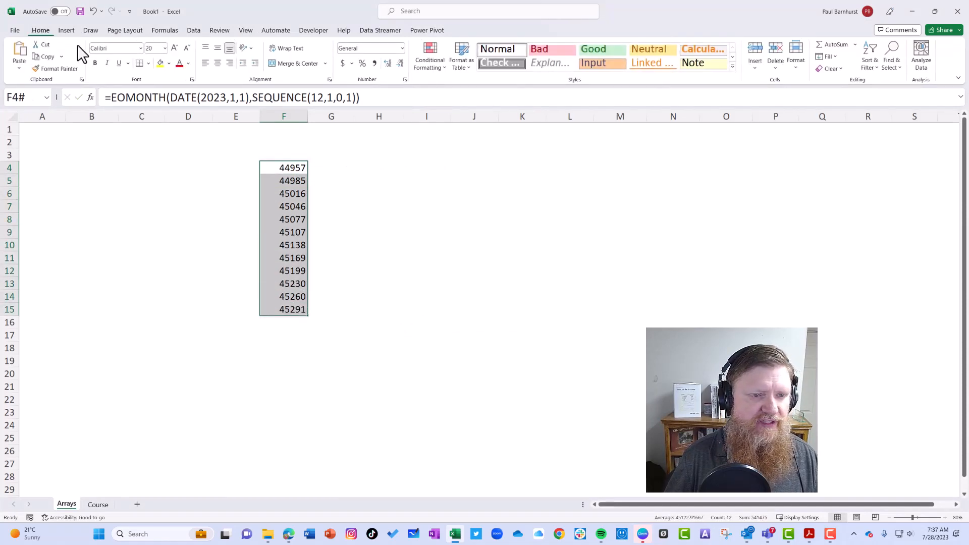
{"action": "left_click", "coordinate": [397, 47]}
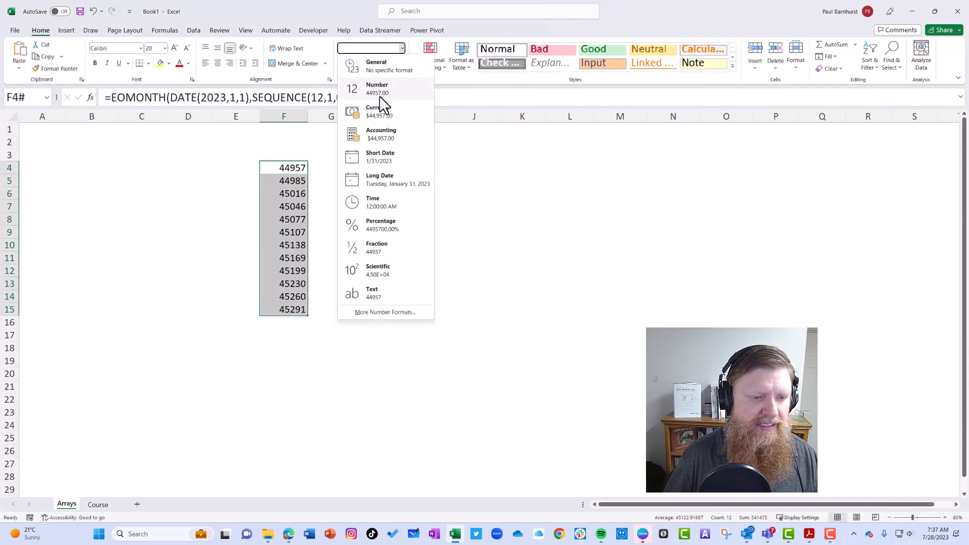
{"action": "left_click", "coordinate": [379, 157]}
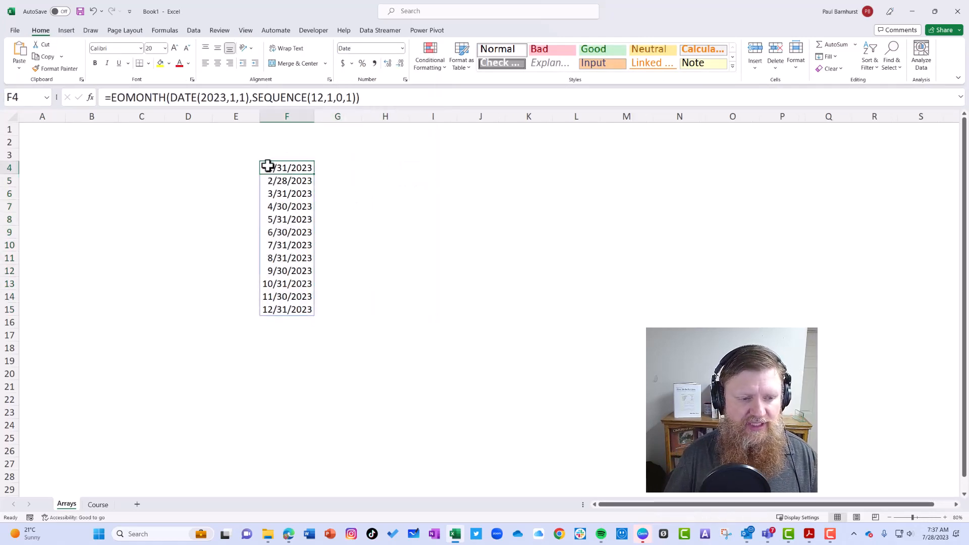
Step: Inspect several cells in the spill range, including the source formula cell F4
{"action": "left_click", "coordinate": [287, 180]}
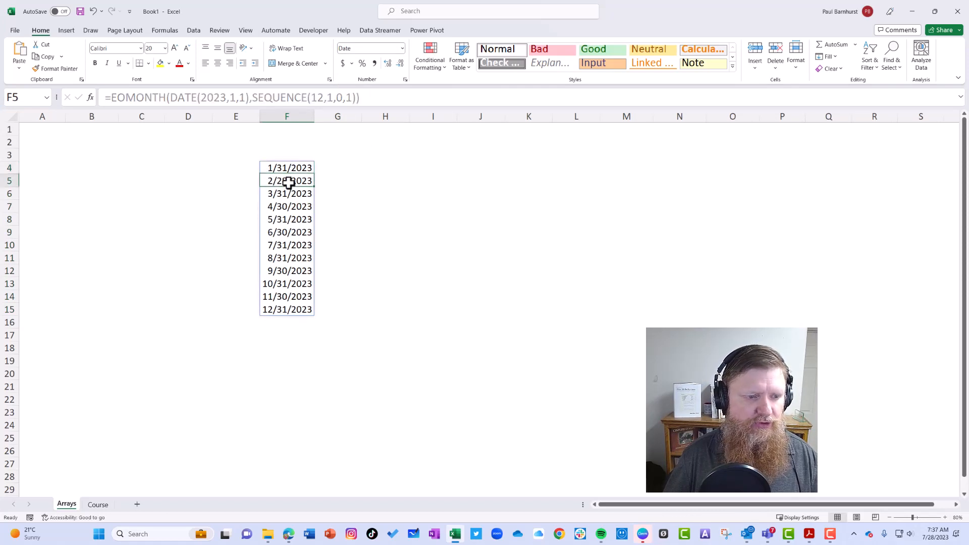
{"action": "left_click", "coordinate": [287, 168]}
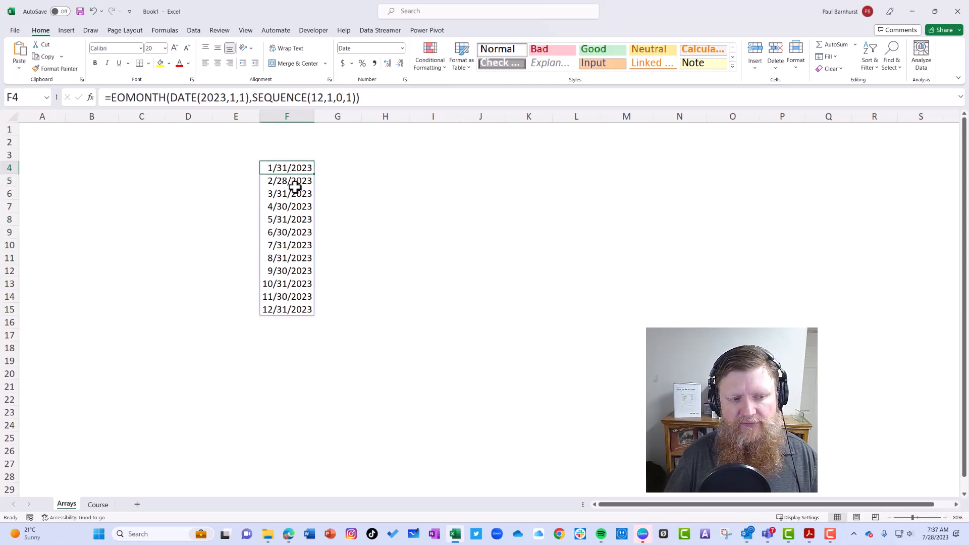
{"action": "left_click", "coordinate": [286, 232]}
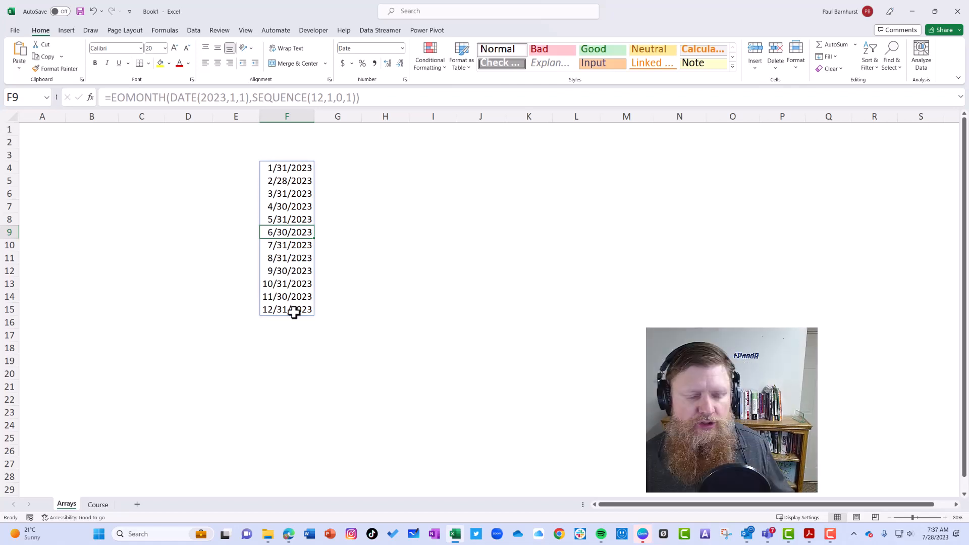
{"action": "left_click", "coordinate": [289, 309]}
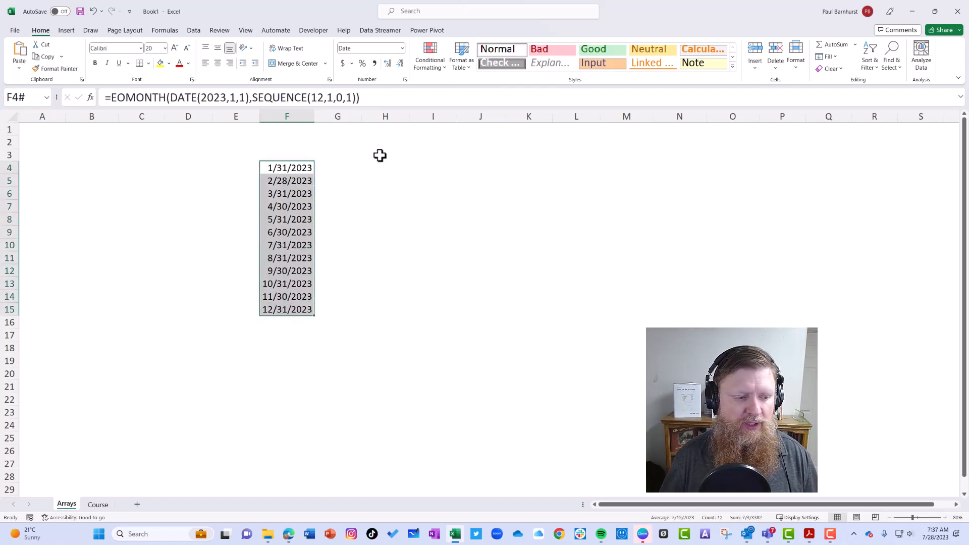
{"action": "mouse_move", "coordinate": [137, 504]}
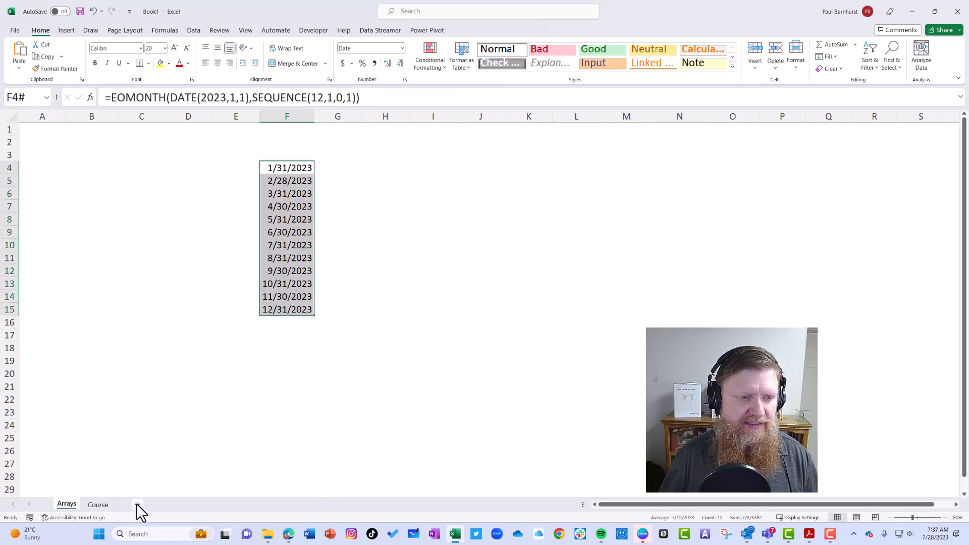
Step: On new Sheet4, enter =TRANSPOSE(Arrays!F4#) in B1 referencing the spilled month-end dates
{"action": "left_click", "coordinate": [137, 505]}
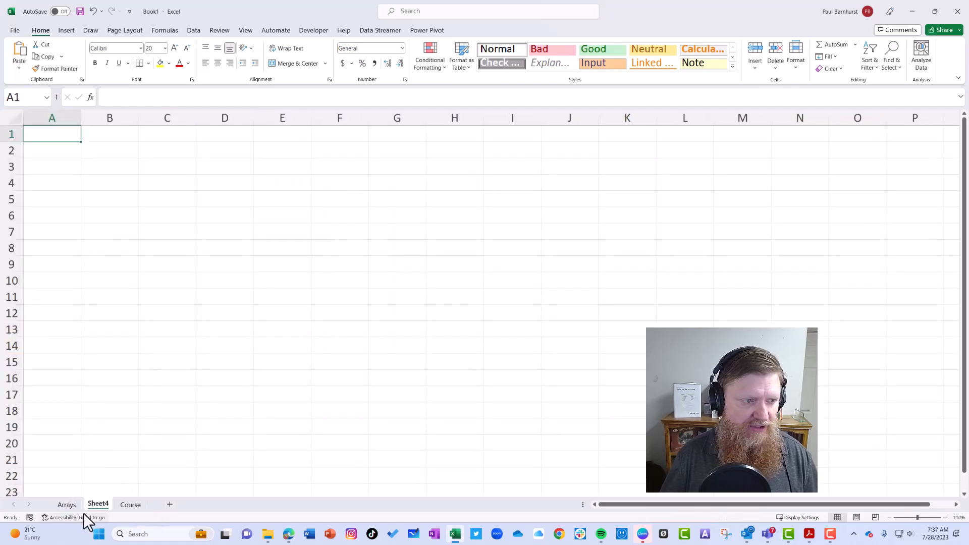
{"action": "left_click", "coordinate": [109, 133]}
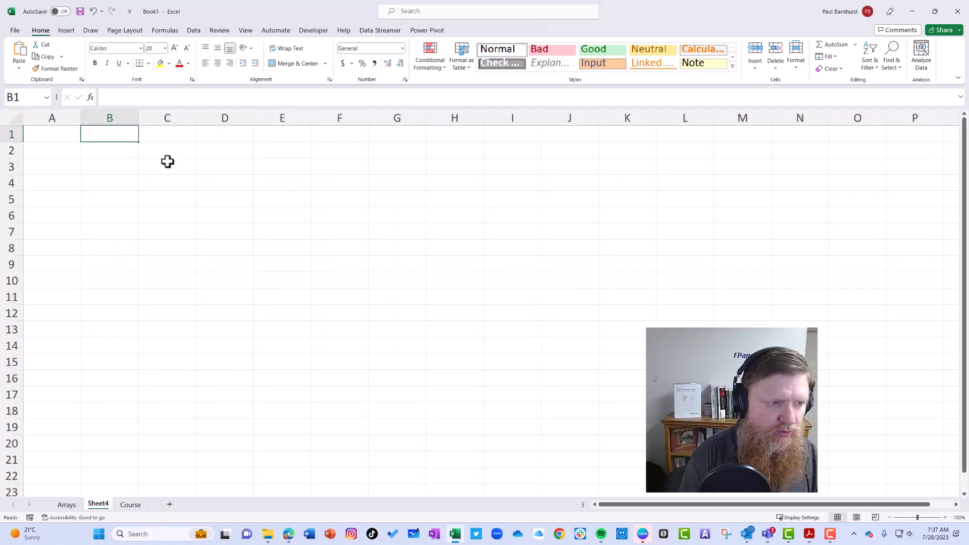
{"action": "type", "text": "=Transpose("}
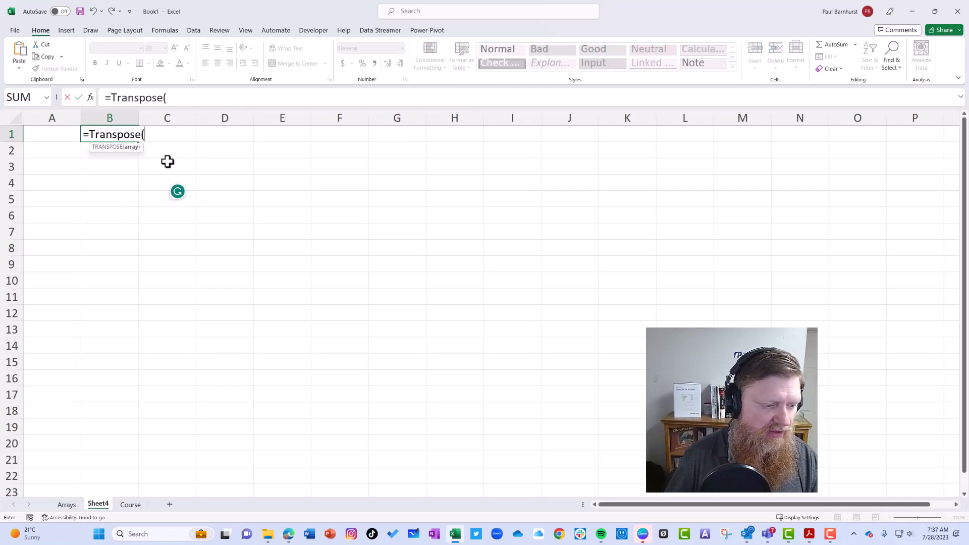
{"action": "mouse_move", "coordinate": [69, 428]}
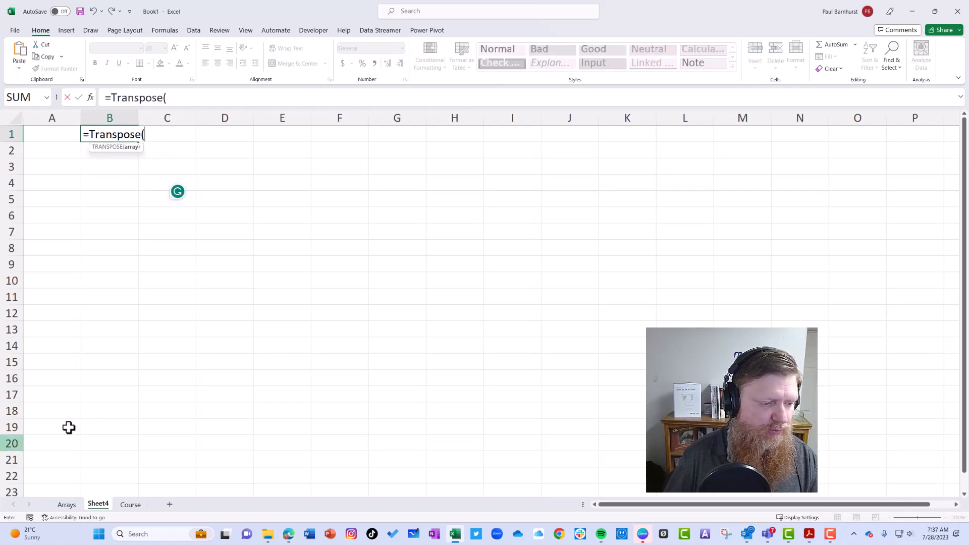
{"action": "left_click", "coordinate": [67, 505]}
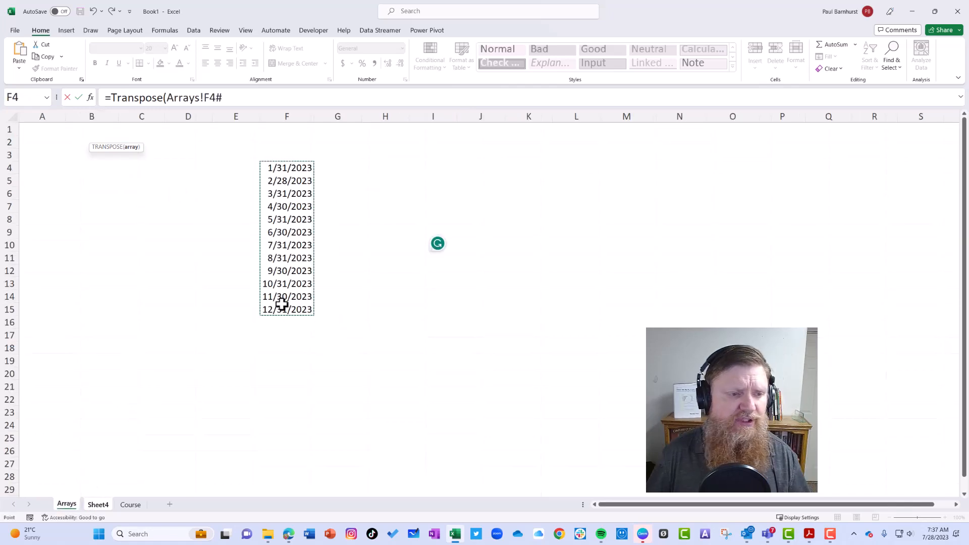
{"action": "mouse_move", "coordinate": [298, 168]}
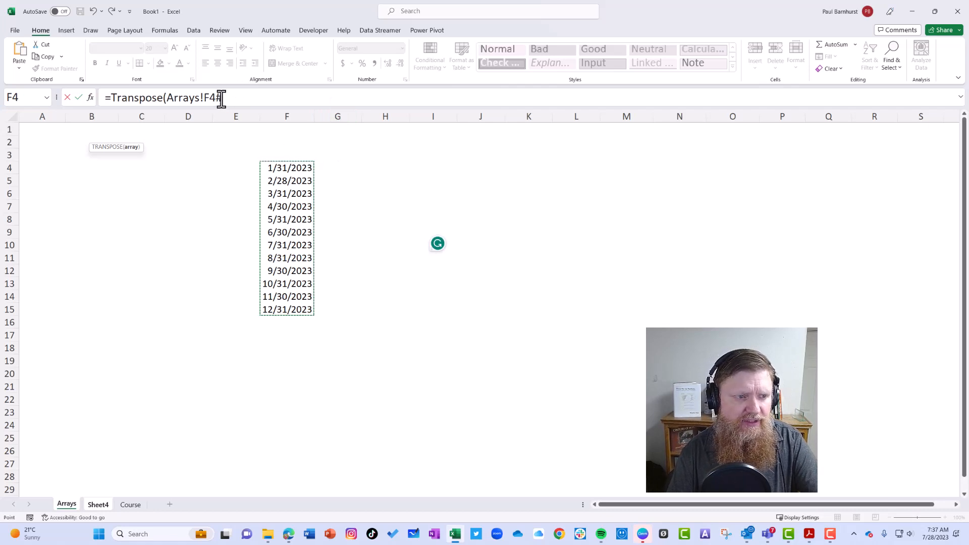
{"action": "left_click_drag", "start_coordinate": [285, 167], "coordinate": [286, 271]}
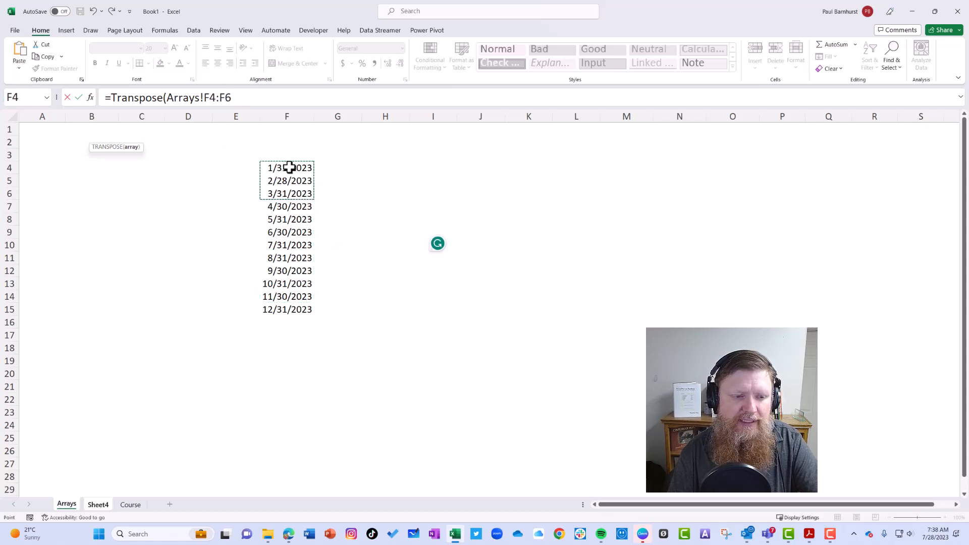
{"action": "left_click_drag", "start_coordinate": [287, 168], "coordinate": [287, 309]}
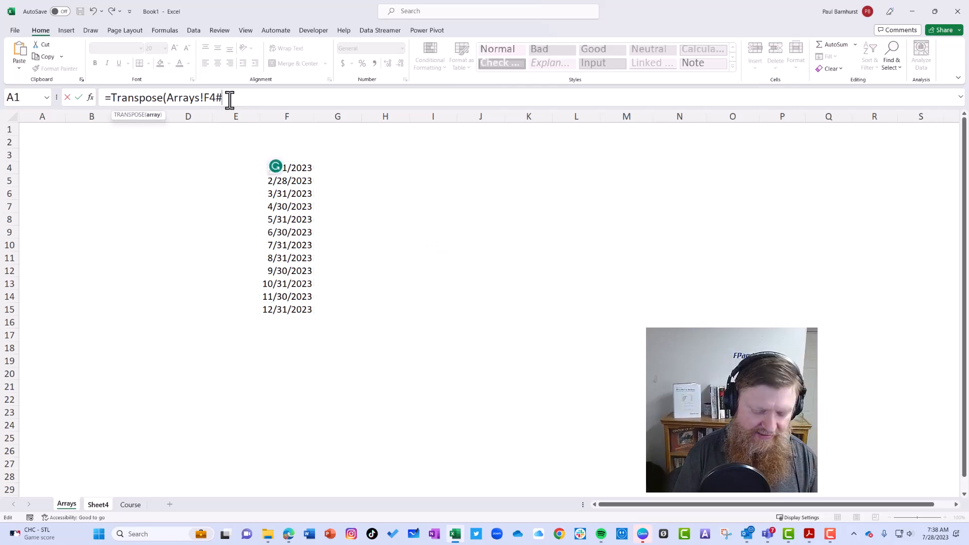
{"action": "left_click", "coordinate": [98, 505]}
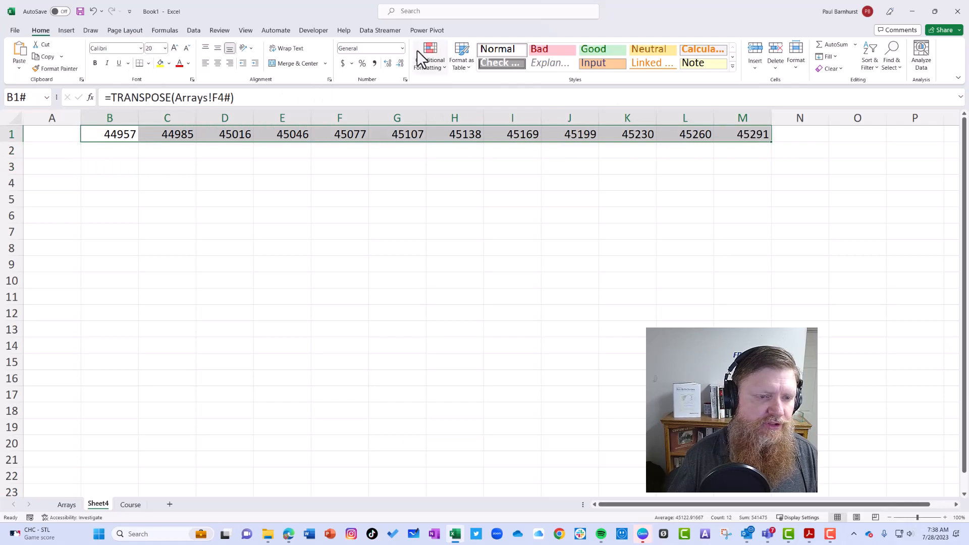
Step: Format the transposed row B1:M1 as Short Date, 1/31/2023 through 12/31/2023
{"action": "left_click", "coordinate": [400, 47]}
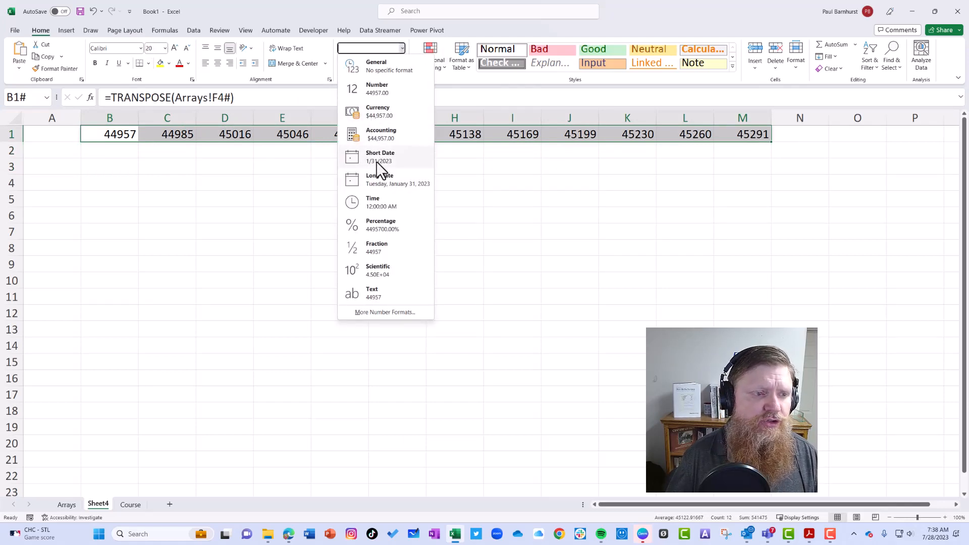
{"action": "left_click", "coordinate": [379, 157]}
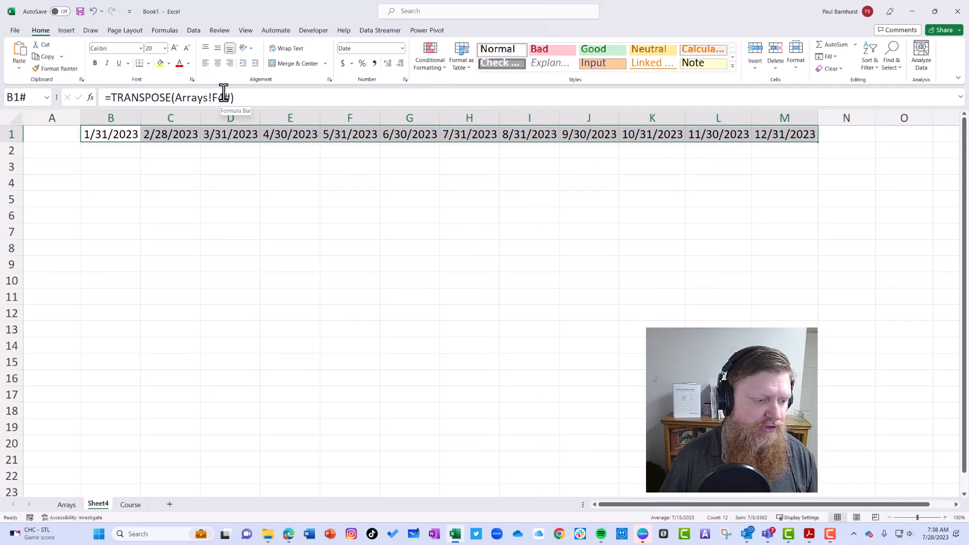
Step: Change F4's SEQUENCE(12,...) to SEQUENCE(24,...) so the spill and Sheet4 row run through 2024
{"action": "left_click", "coordinate": [66, 505]}
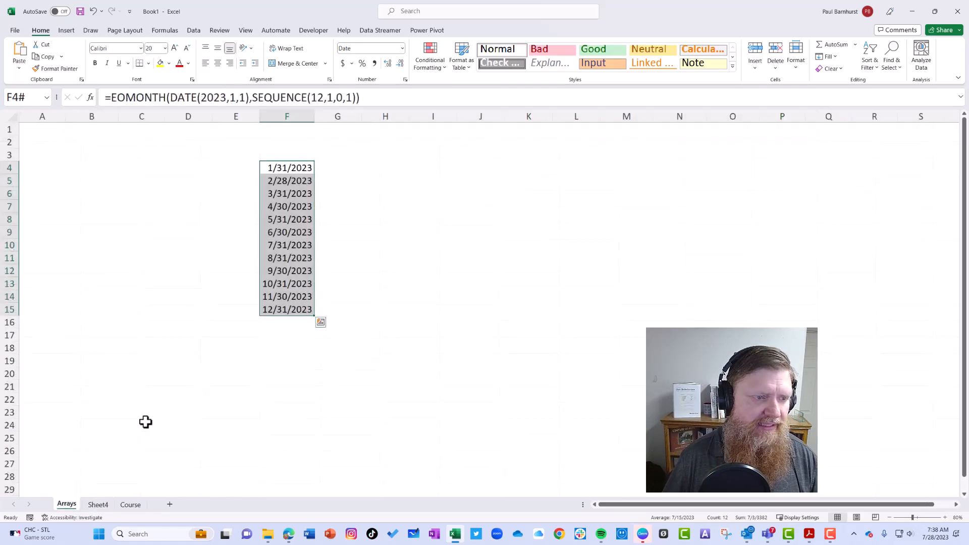
{"action": "left_click", "coordinate": [327, 98]}
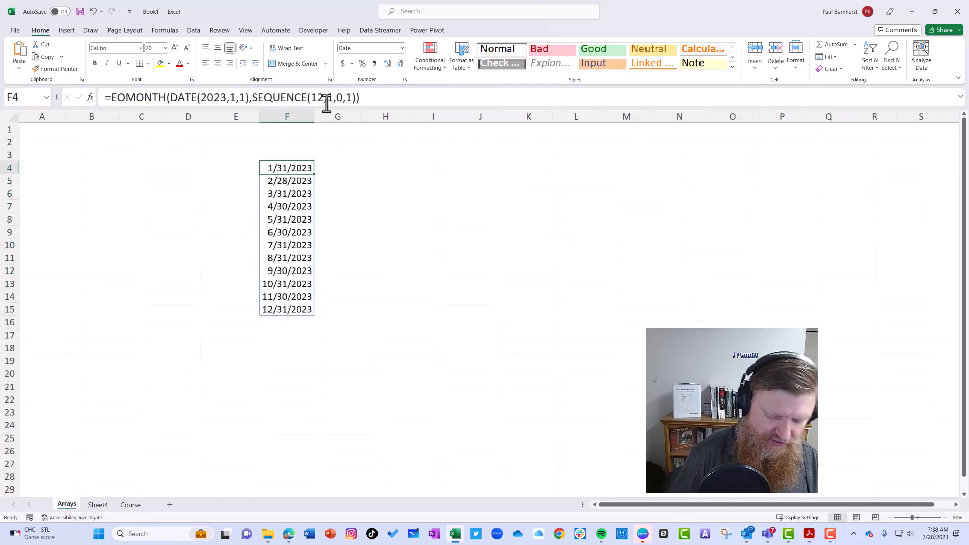
{"action": "type", "text": "2"}
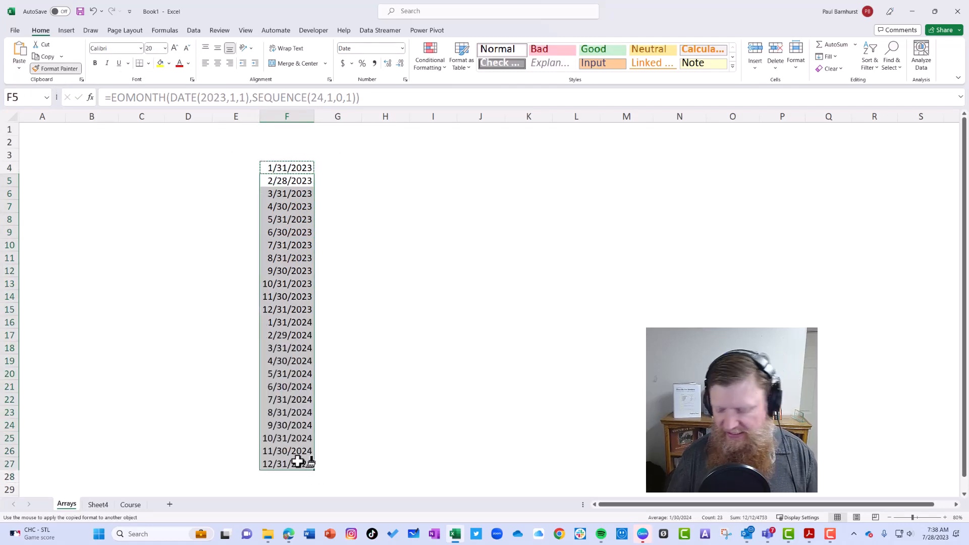
{"action": "mouse_move", "coordinate": [367, 353]}
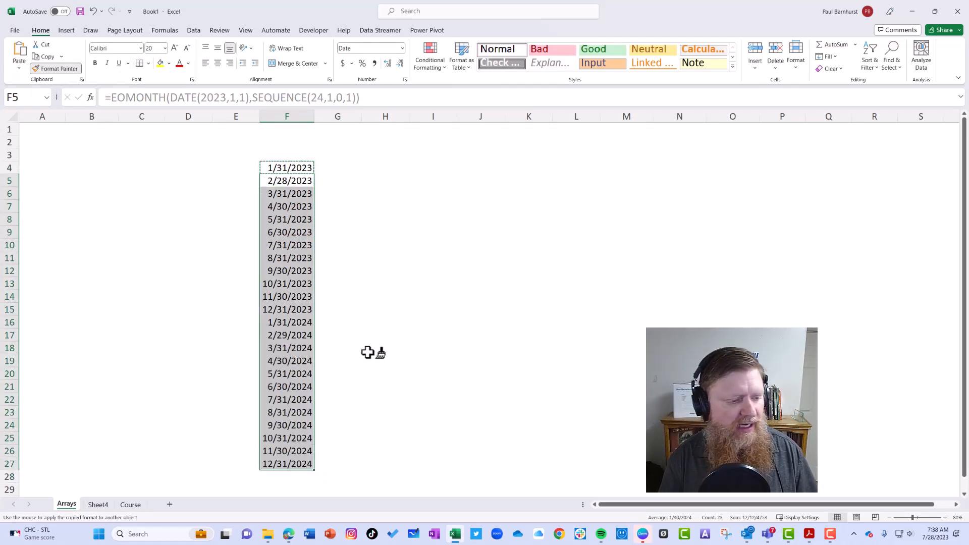
{"action": "left_click", "coordinate": [98, 505]}
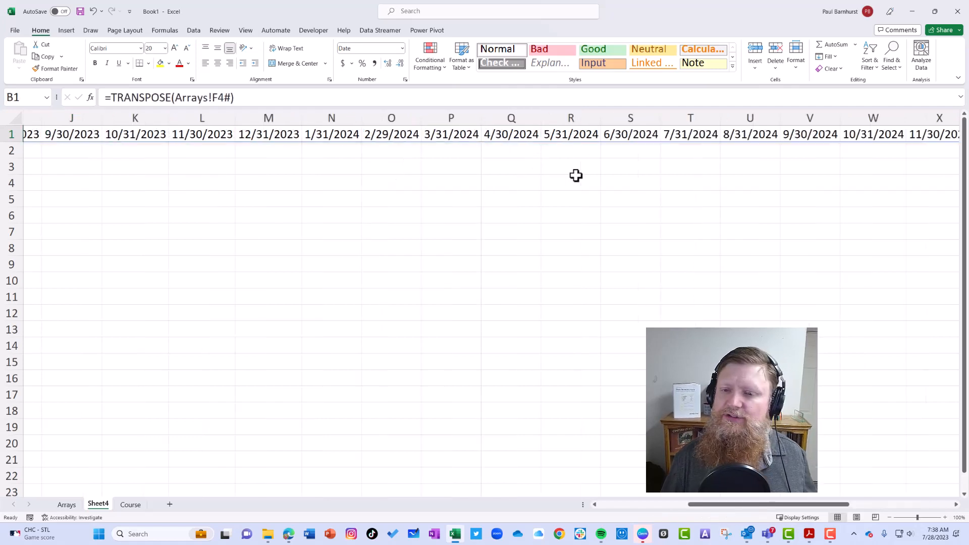
Step: Rewrite B1 as =TRANSPOSE(Arrays!F4:F15) so the row stops at 12/31/2023
{"action": "scroll", "scroll_direction": "left", "scroll_amount": 3}
{"action": "type", "text": "=TRANSPOSE"}
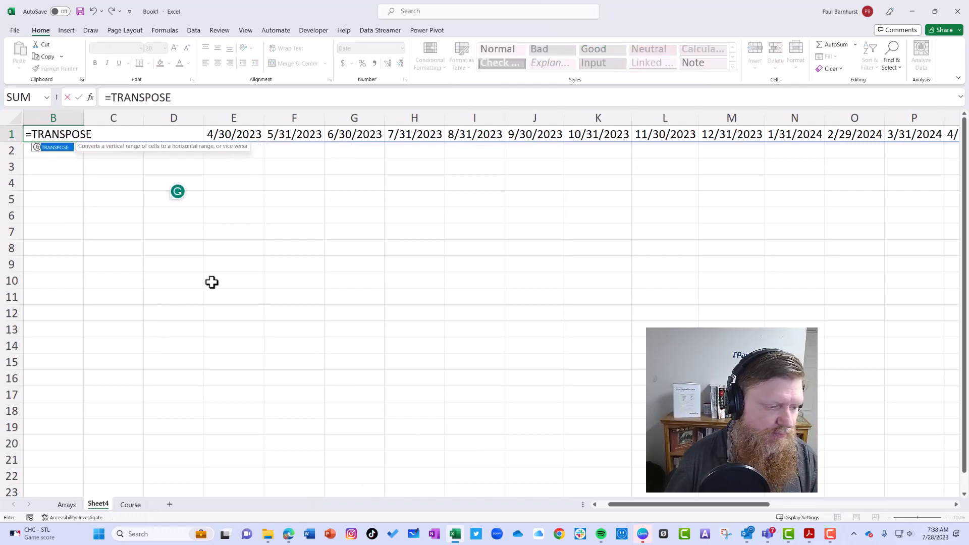
{"action": "left_click", "coordinate": [67, 505]}
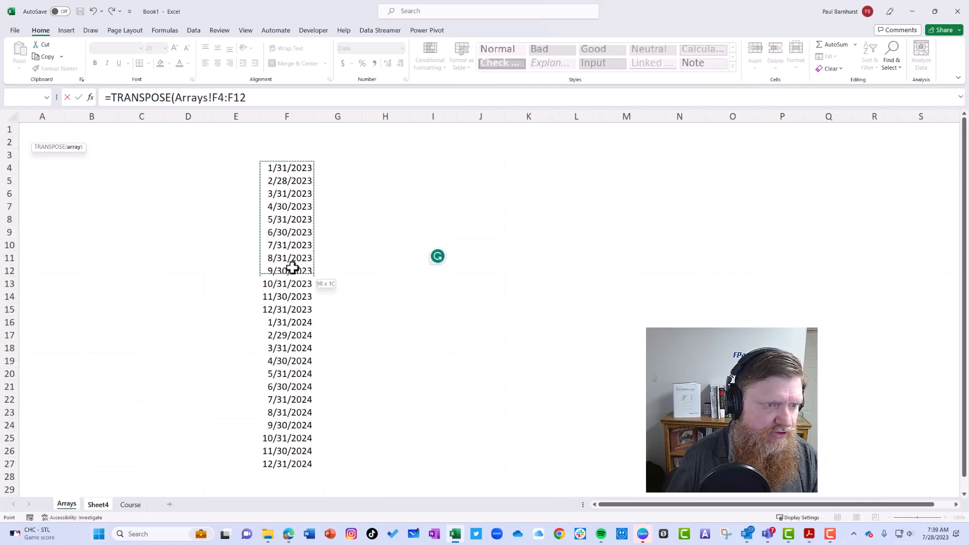
{"action": "left_click_drag", "start_coordinate": [292, 268], "coordinate": [294, 308]}
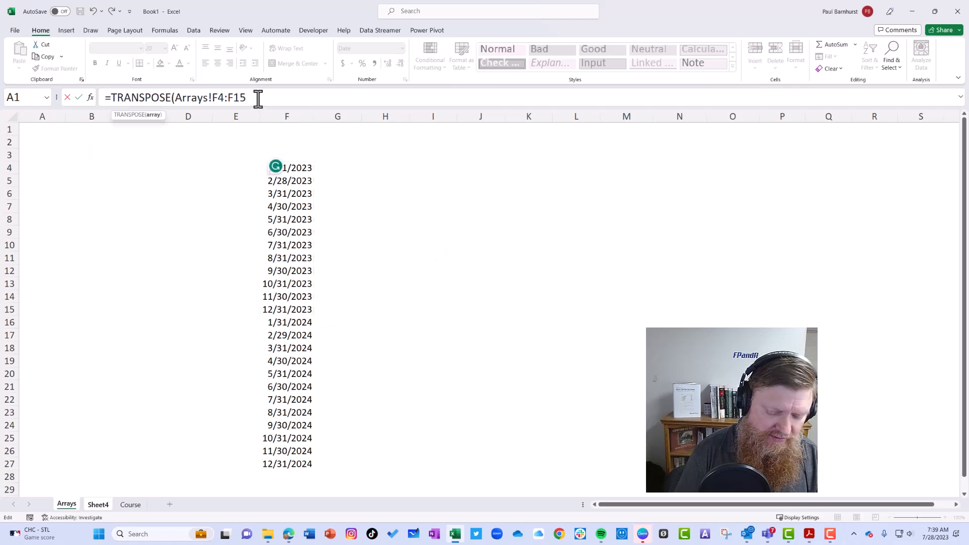
{"action": "type", "text": ")"}
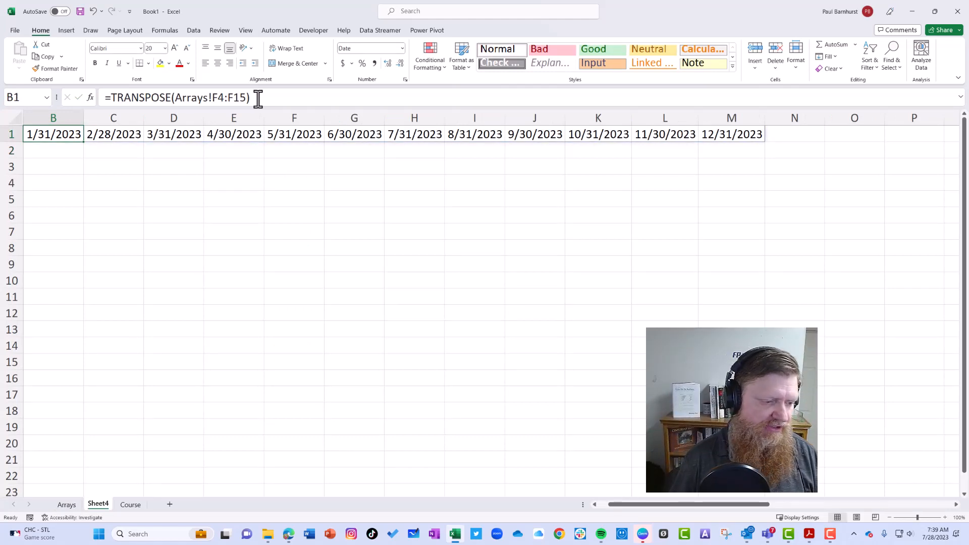
{"action": "left_click", "coordinate": [67, 505]}
{"action": "type", "text": "="}
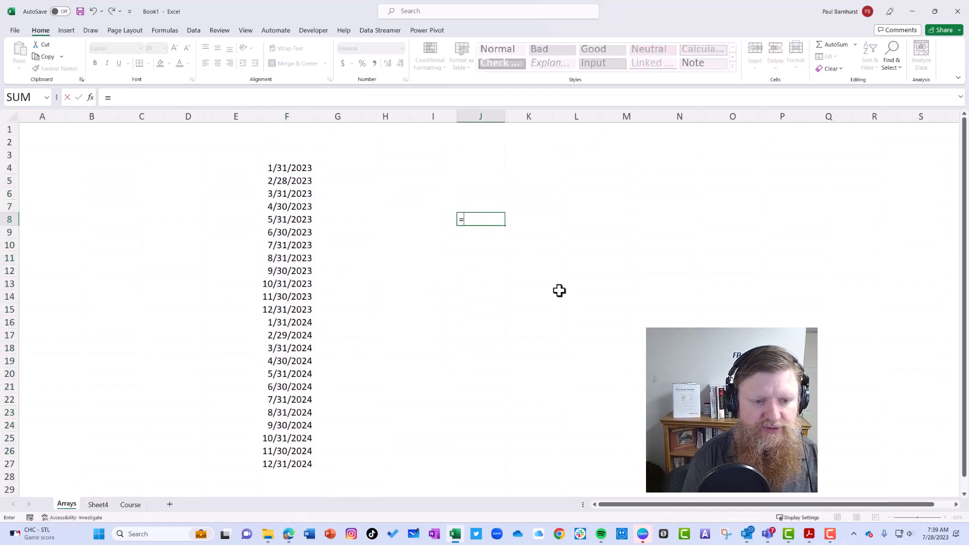
Step: Enter a SEQUENCE formula in J8 producing a row counting 0 to 6
{"action": "type", "text": "sequence("}
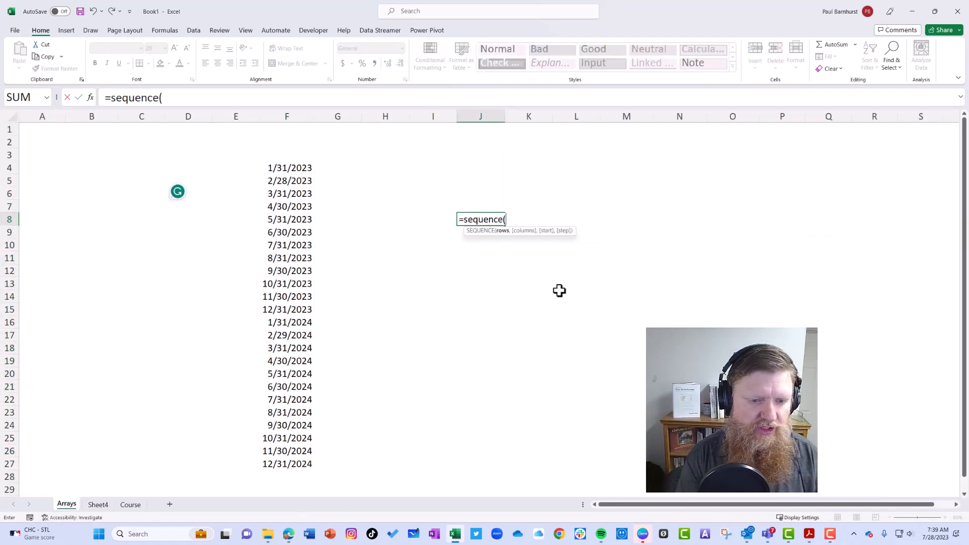
{"action": "type", "text": "7"}
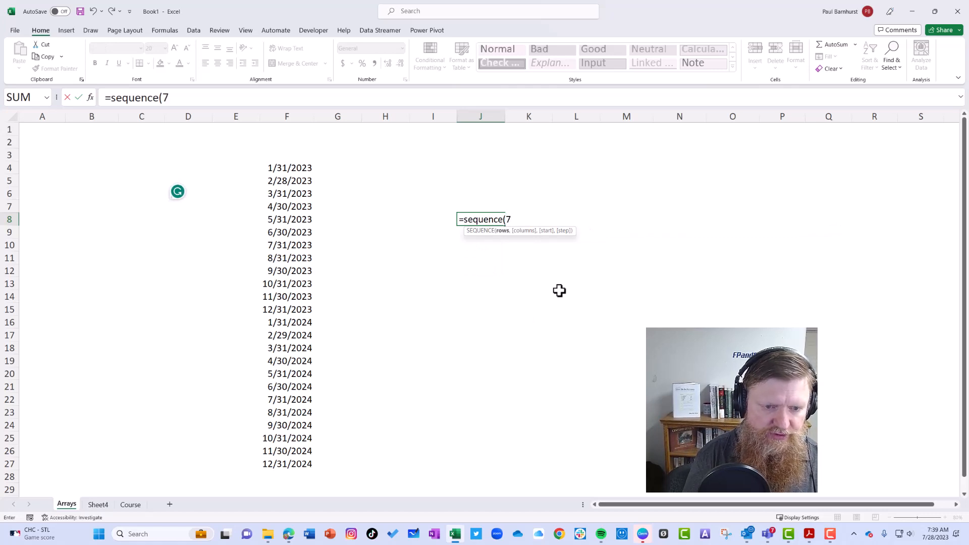
{"action": "type", "text": ","}
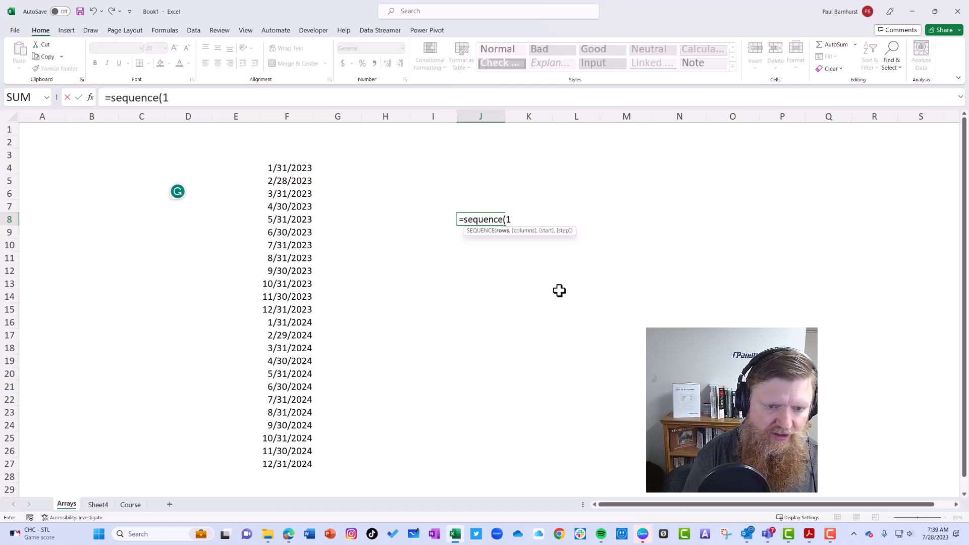
{"action": "type", "text": ",7,"}
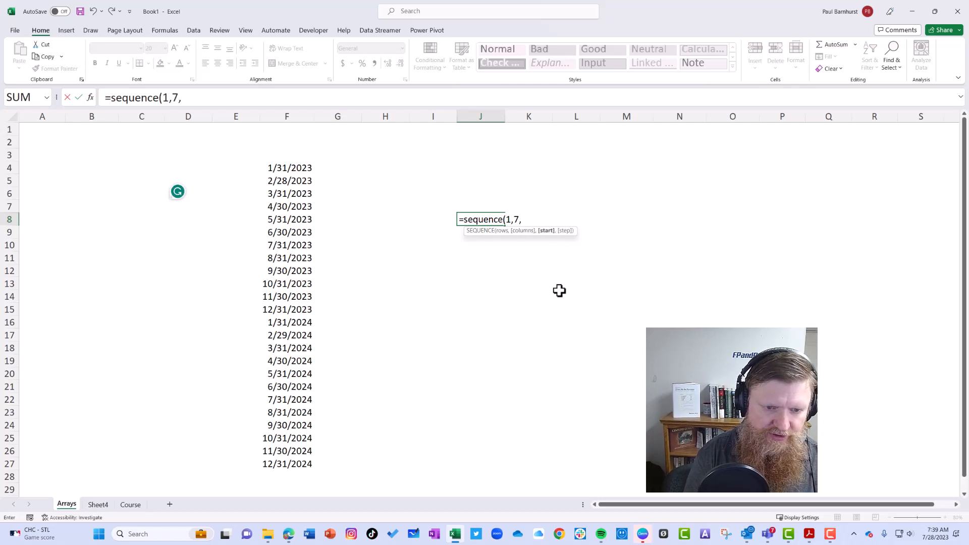
{"action": "type", "text": "0,1"}
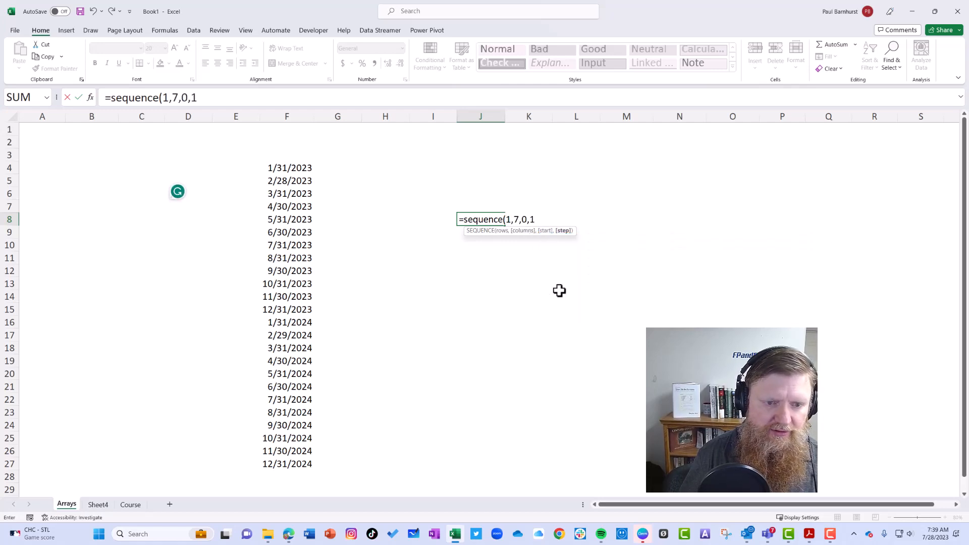
{"action": "key", "text": "Enter"}
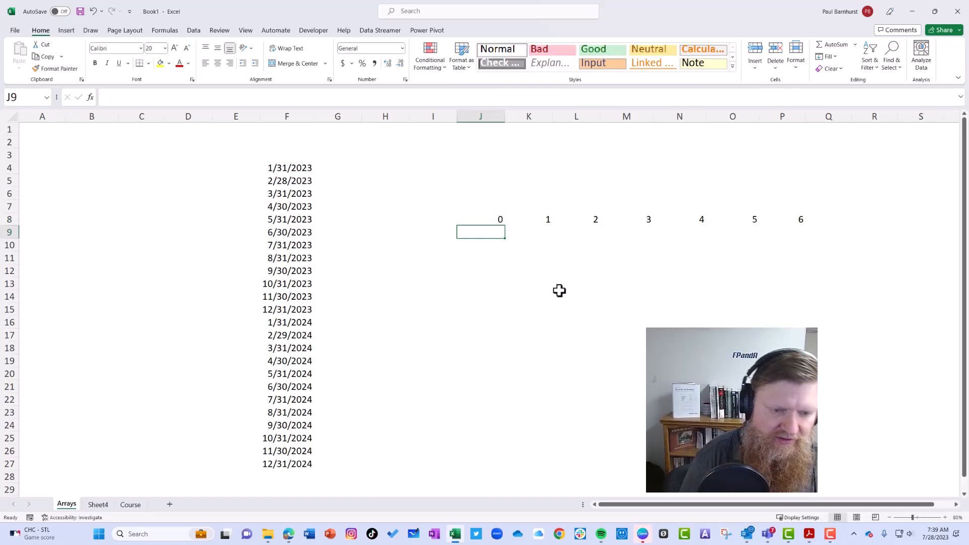
Step: Enter =SEQUENCE(1,7,7,-1) in J9 for a countdown row from 7 to 1
{"action": "type", "text": "=Seu"}
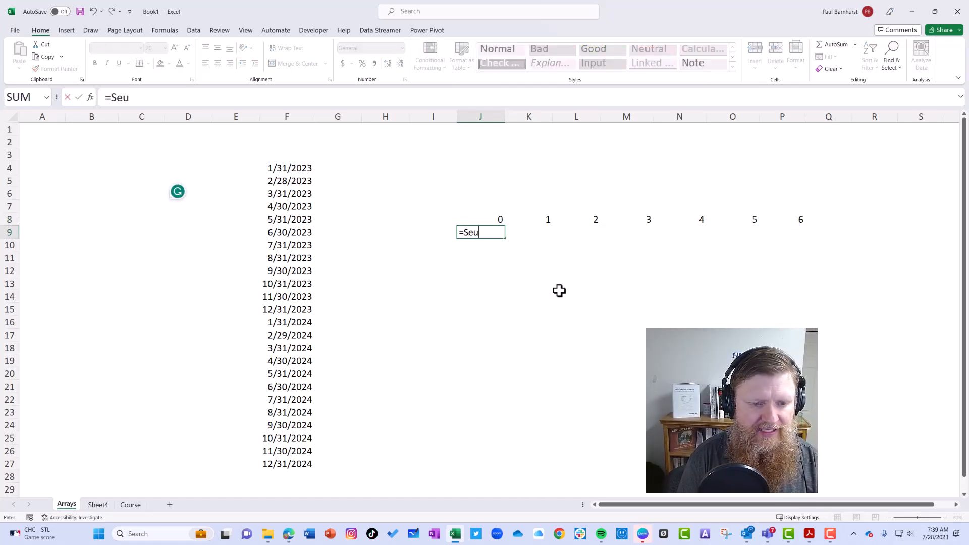
{"action": "type", "text": "qence"}
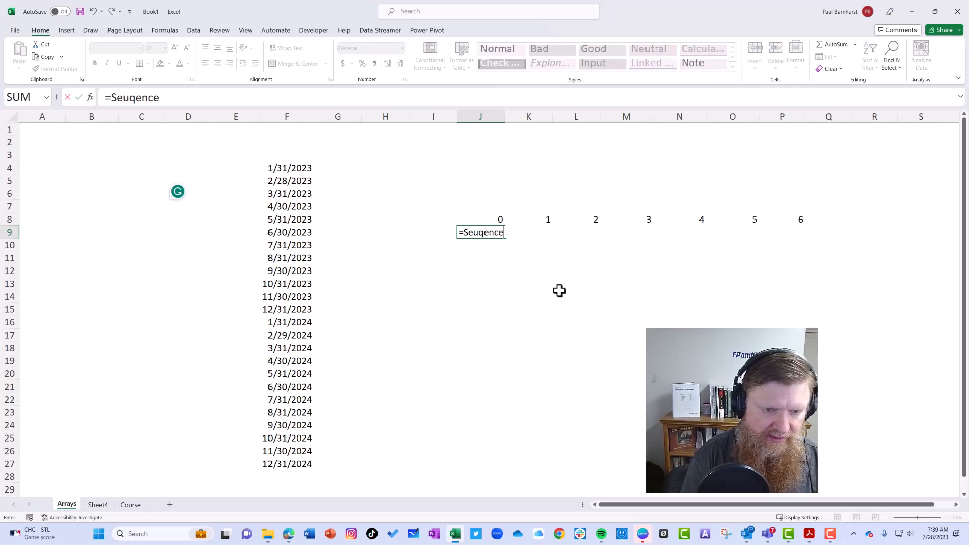
{"action": "type", "text": "("}
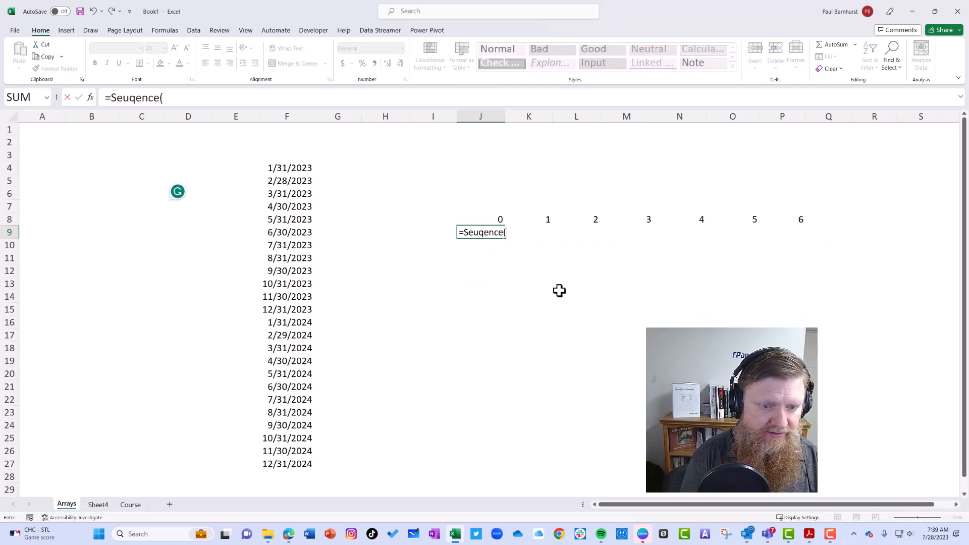
{"action": "type", "text": "=Sequ"}
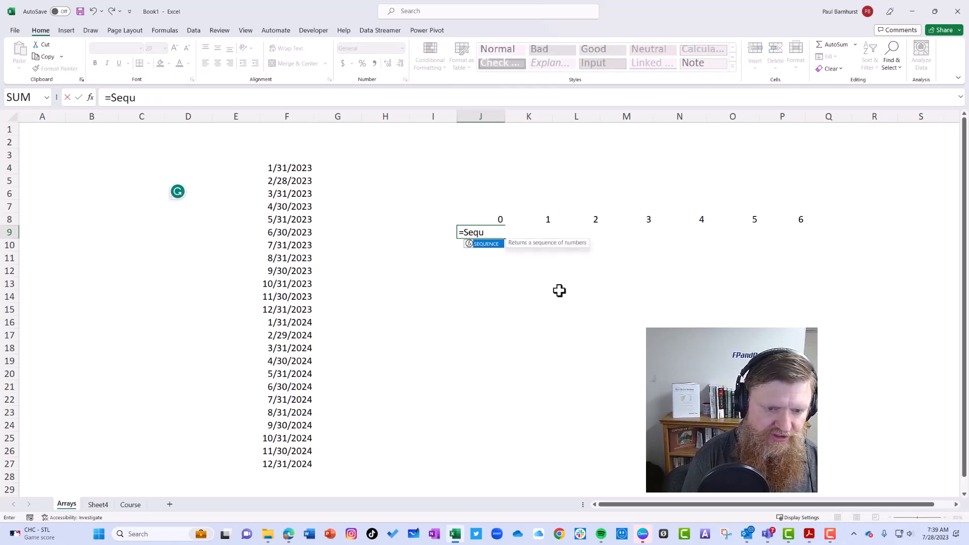
{"action": "type", "text": "ence("}
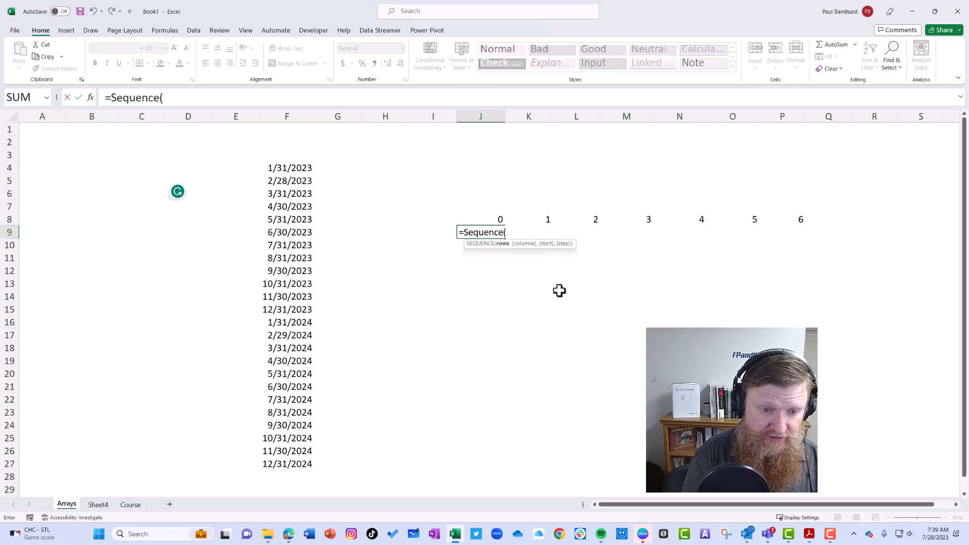
{"action": "type", "text": "1,"}
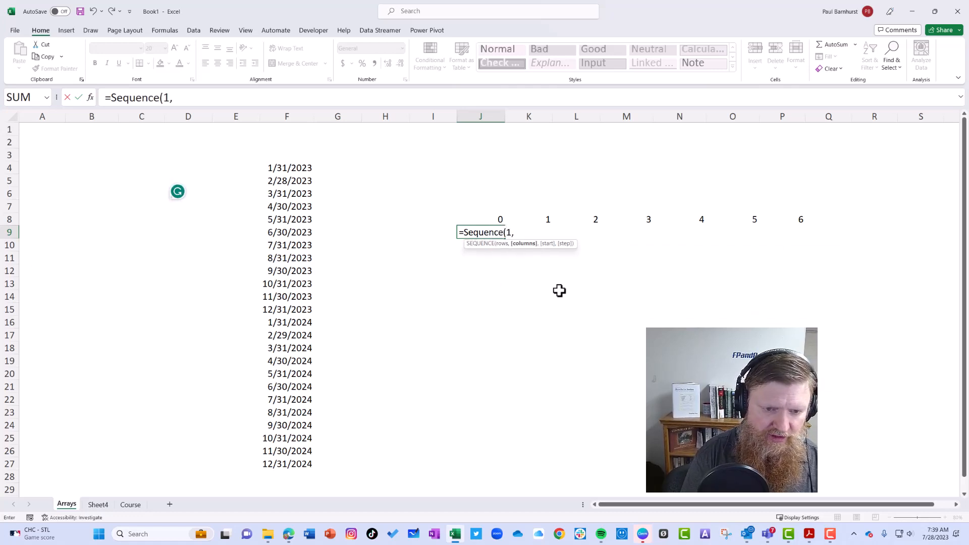
{"action": "type", "text": "7,7"}
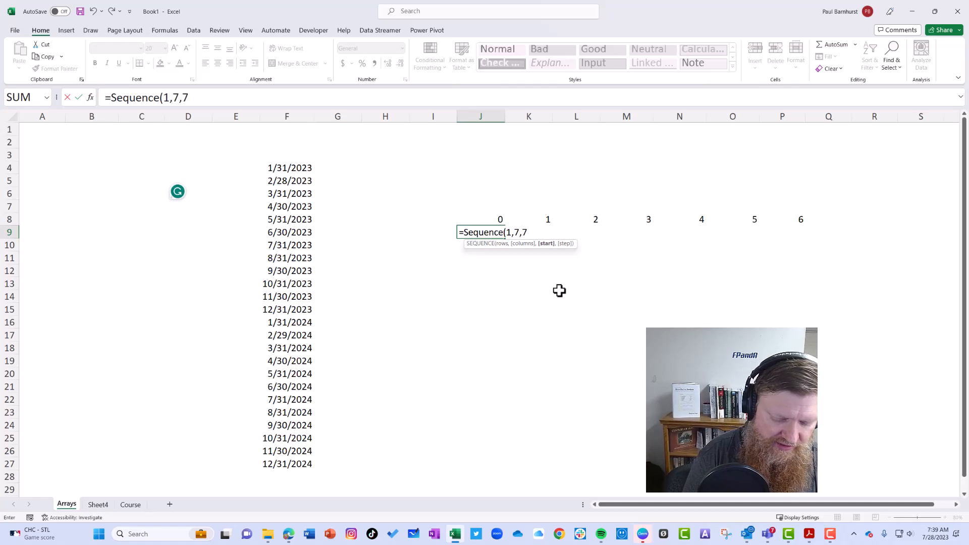
{"action": "type", "text": ",-1)"}
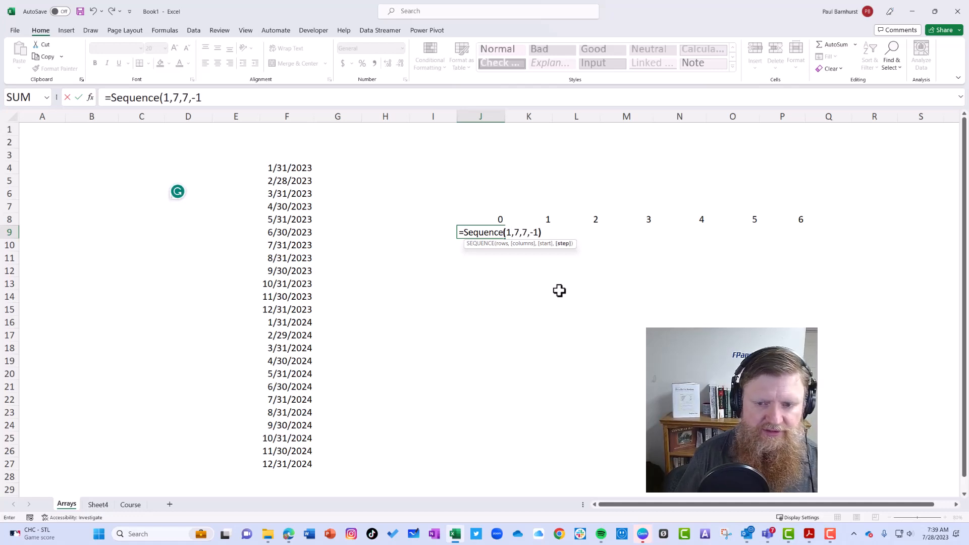
{"action": "key", "text": "Enter"}
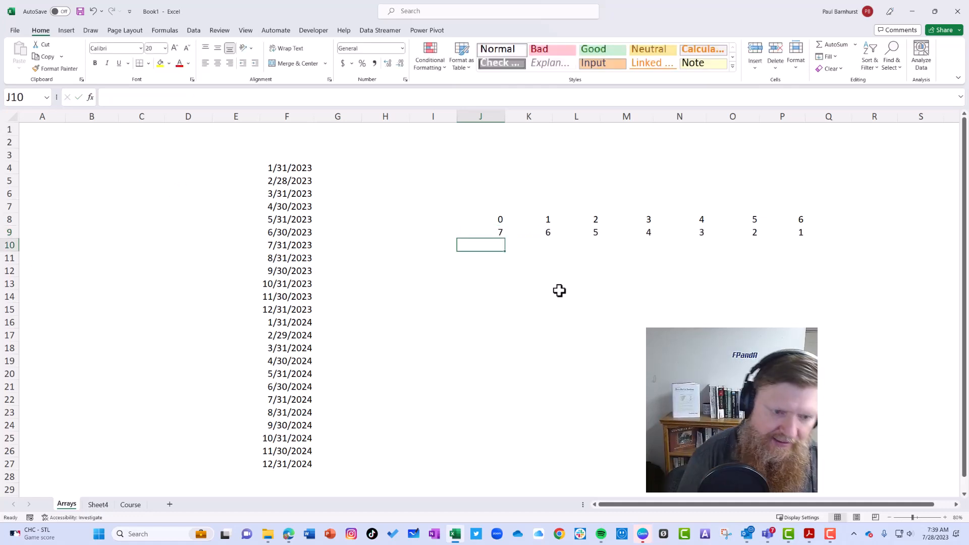
Step: Enter =J8#+J9# in J10 to add the two spilled sequences
{"action": "type", "text": "=J8"}
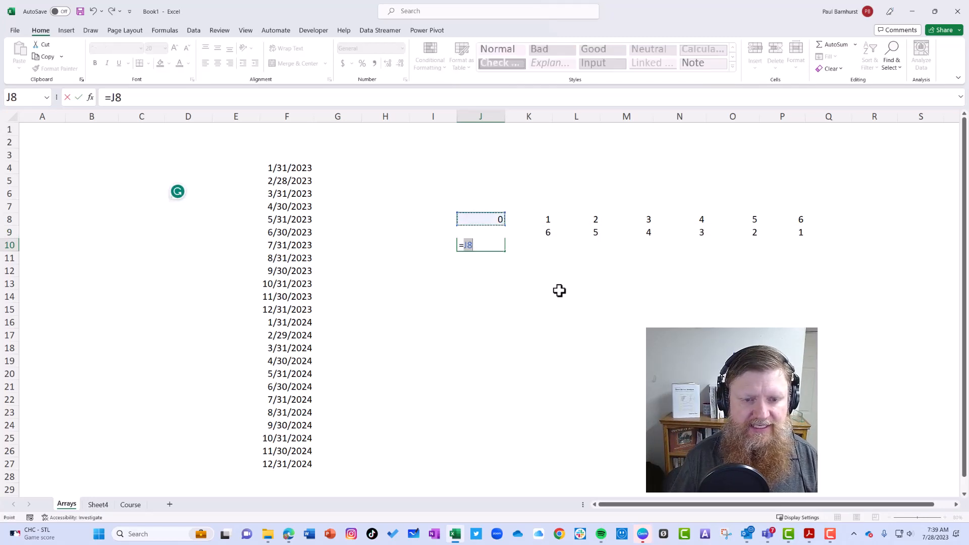
{"action": "type", "text": "#+J9#"}
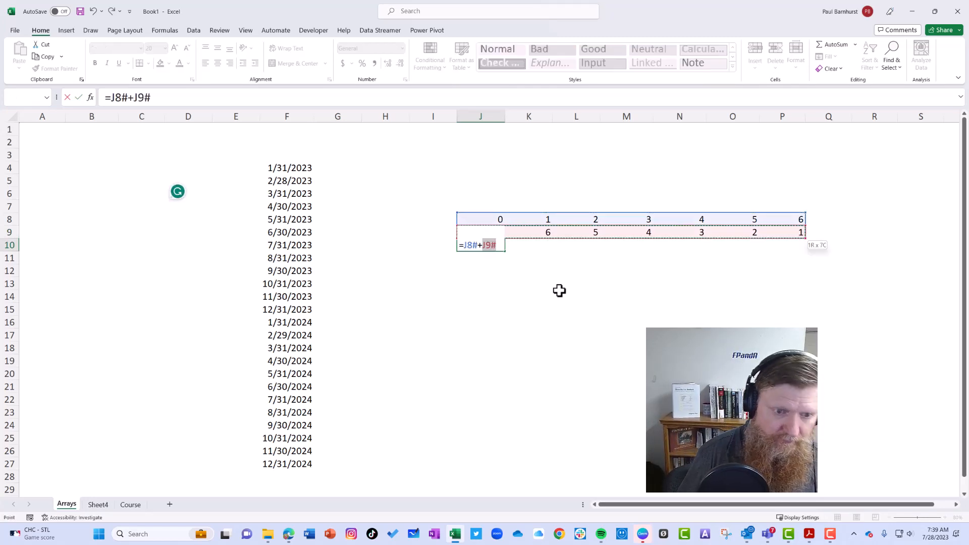
{"action": "key", "text": "Enter"}
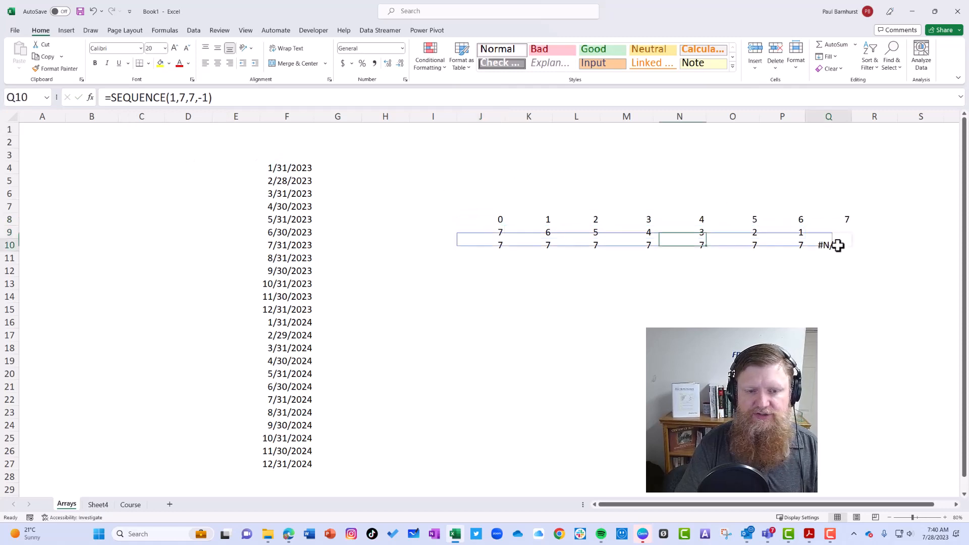
Step: Extend the sequences to eight columns so every total is 7, and review the spilled sum
{"action": "left_click", "coordinate": [501, 233]}
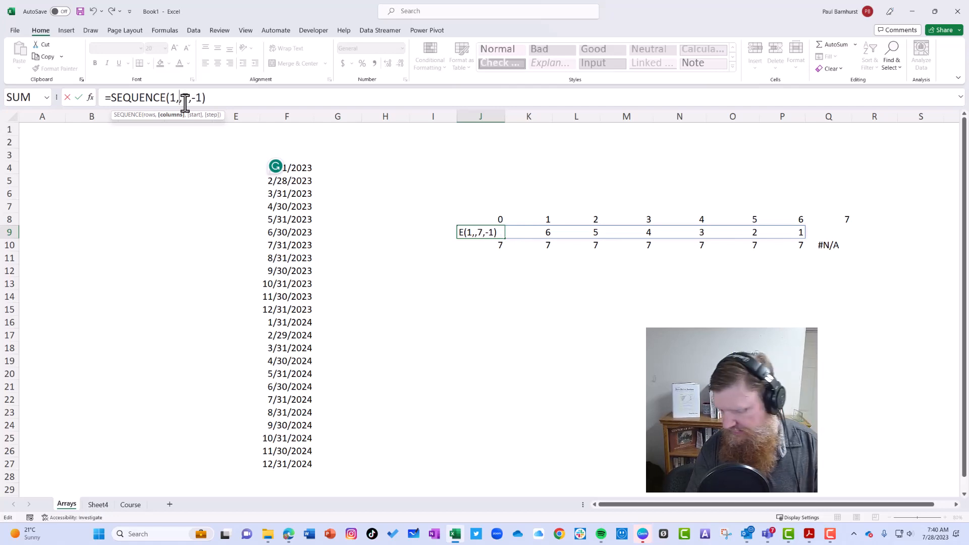
{"action": "key", "text": "Enter"}
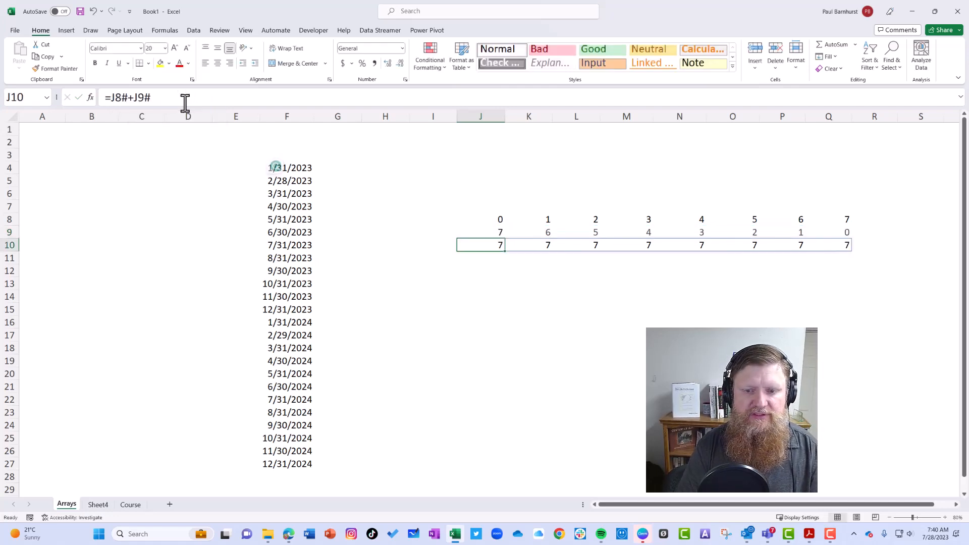
{"action": "left_click", "coordinate": [480, 233]}
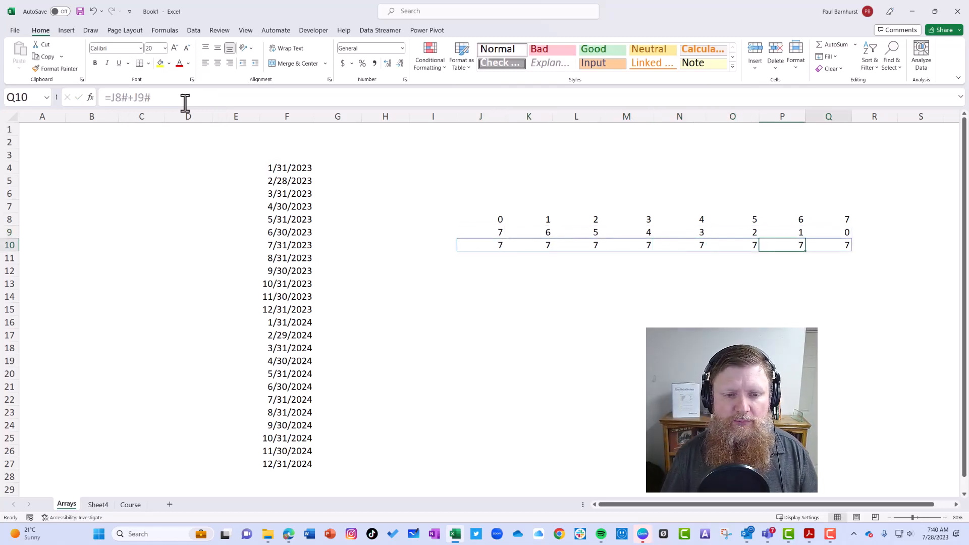
{"action": "left_click", "coordinate": [733, 271]}
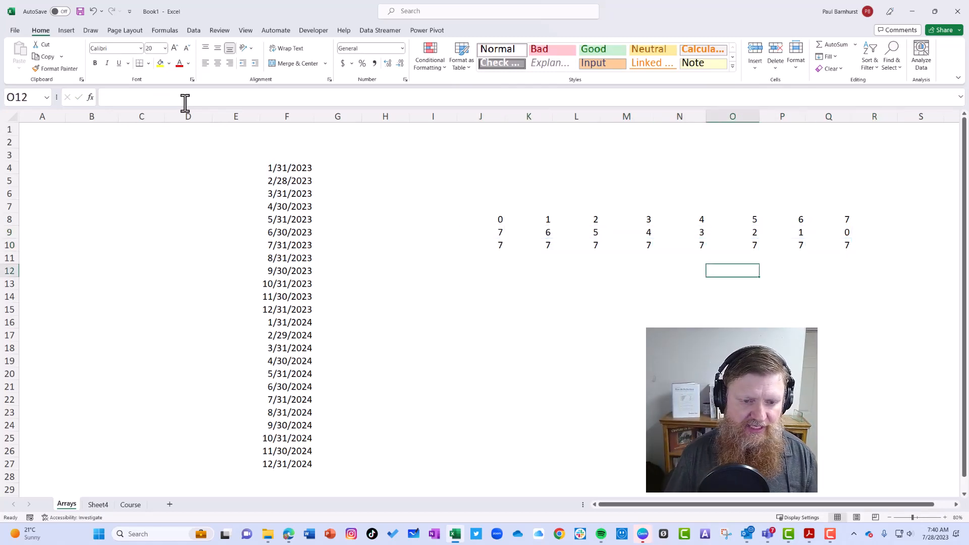
Step: Fill J13:N14 with a 0–4 row above a 4–0 row of fixed values
{"action": "left_click", "coordinate": [529, 283]}
{"action": "type", "text": "=K13:M13+K14:M14"}
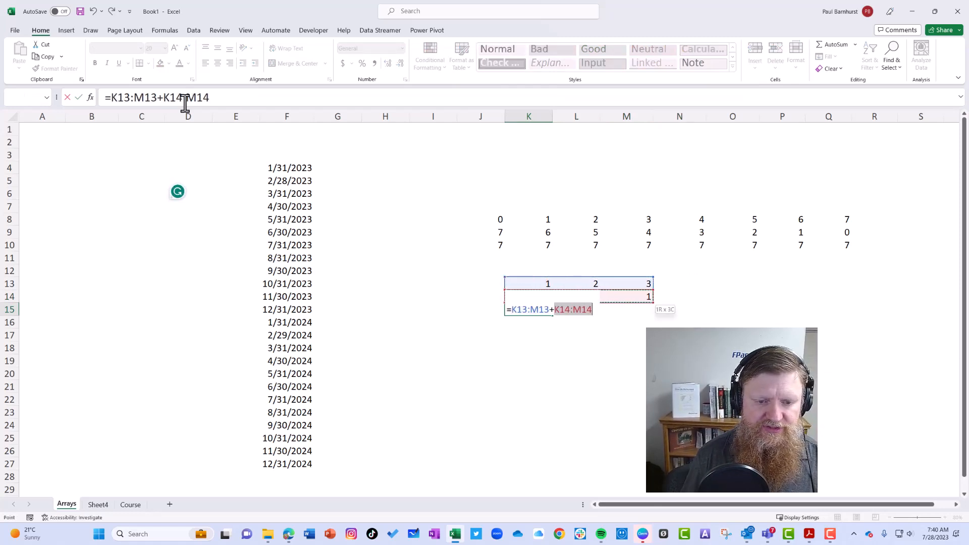
{"action": "key", "text": "Enter"}
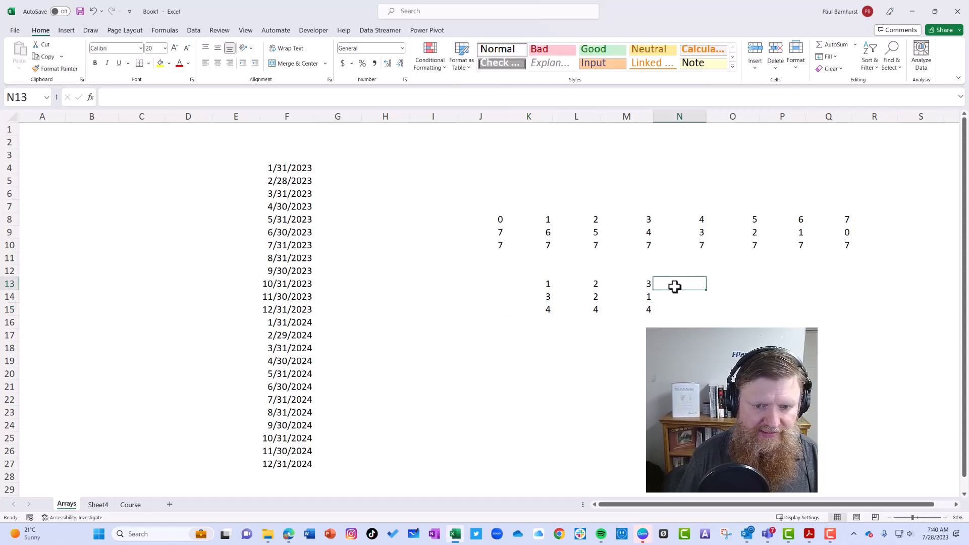
{"action": "type", "text": "4"}
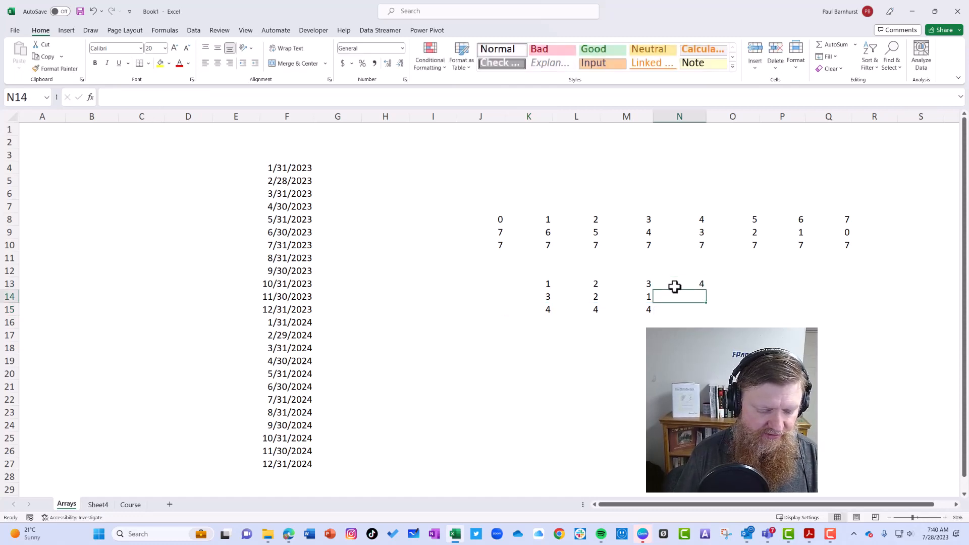
{"action": "left_click", "coordinate": [480, 297]}
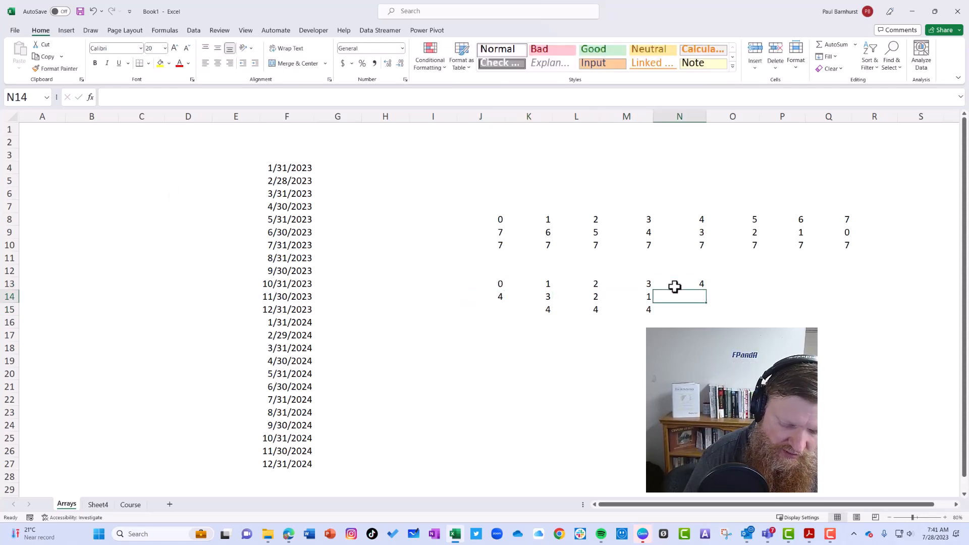
{"action": "type", "text": "0"}
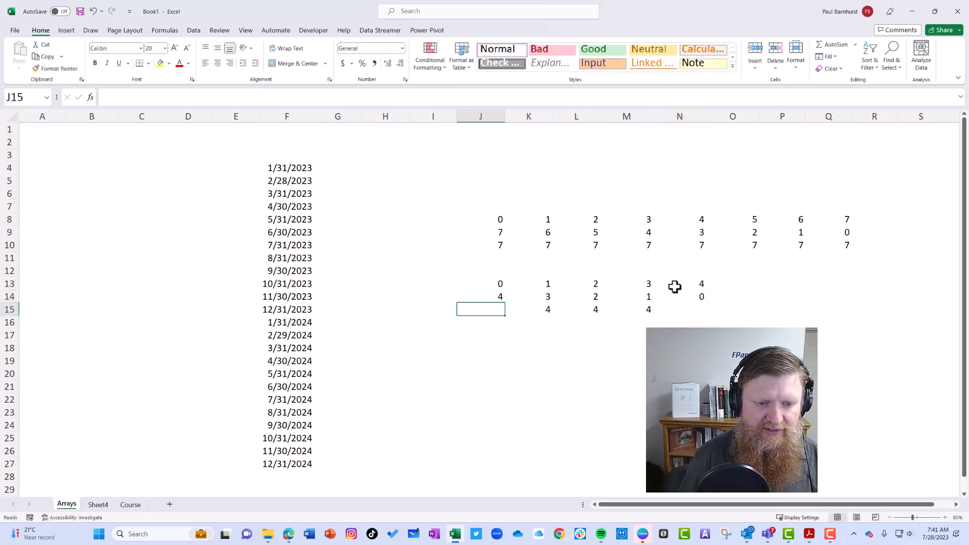
Step: Enter =J13:N13+J14:N14 in J15 giving a row of 4s, then review J8's formula
{"action": "type", "text": "=J13:N13"}
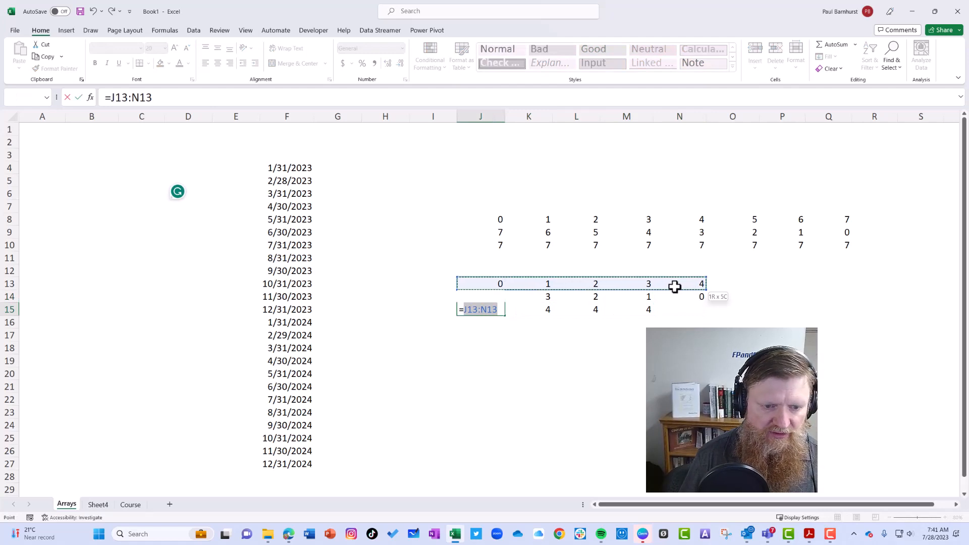
{"action": "key", "text": "Enter"}
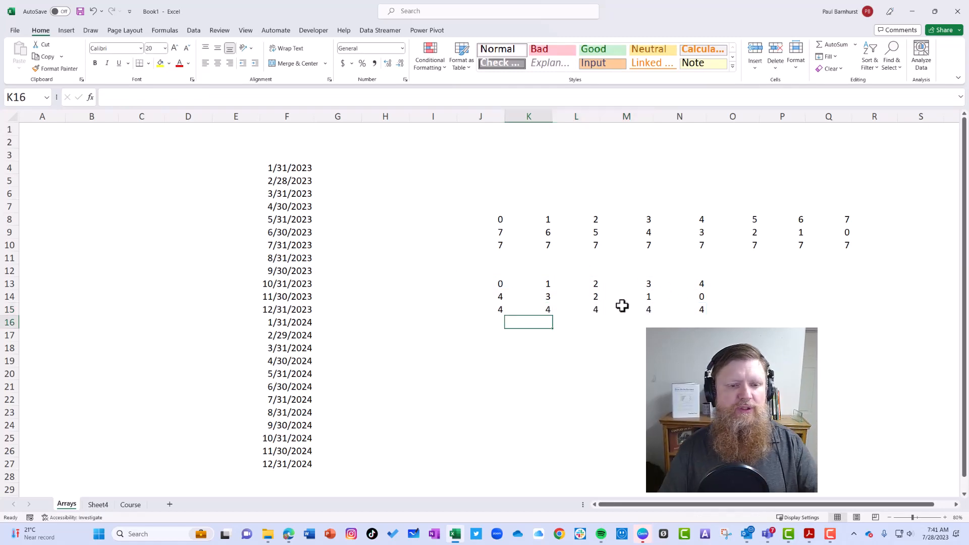
{"action": "left_click", "coordinate": [480, 219]}
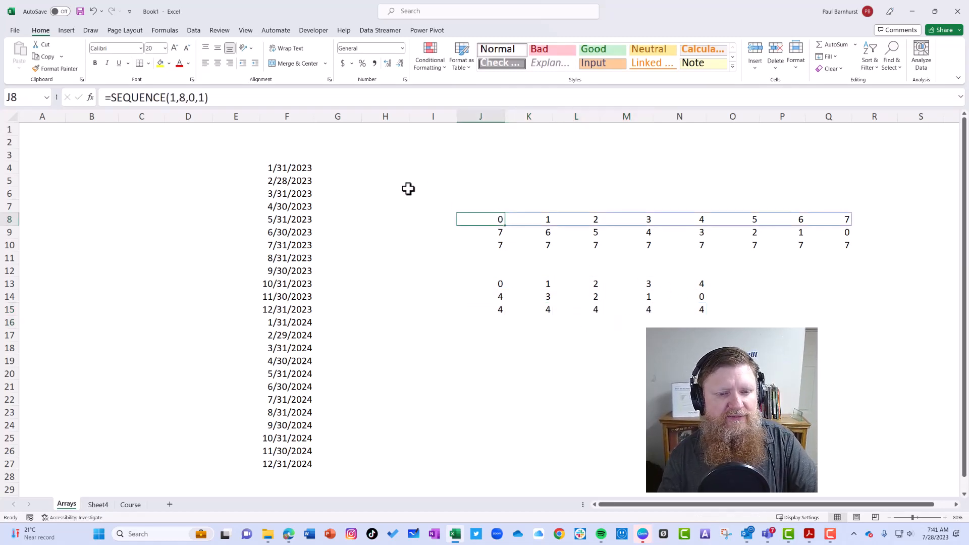
{"action": "mouse_move", "coordinate": [429, 296]}
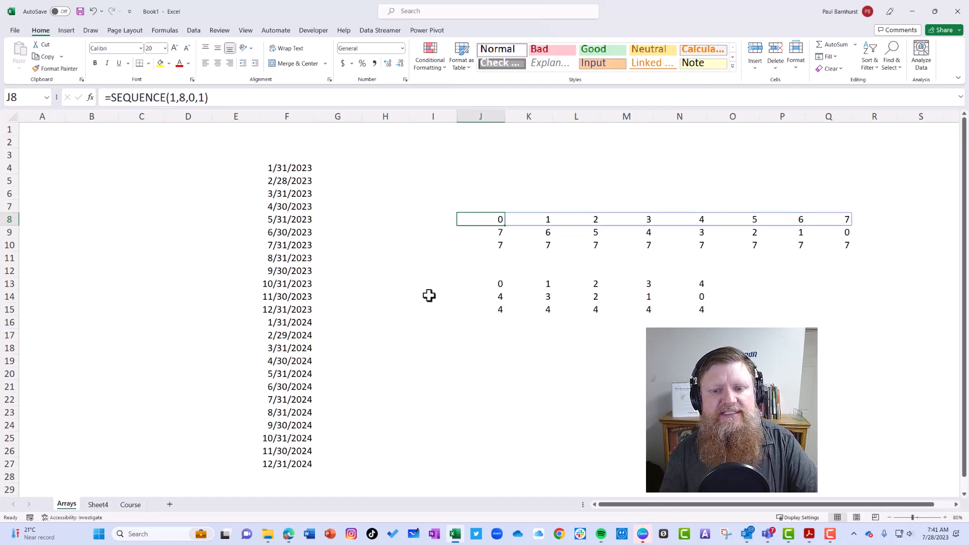
{"action": "mouse_move", "coordinate": [436, 301]}
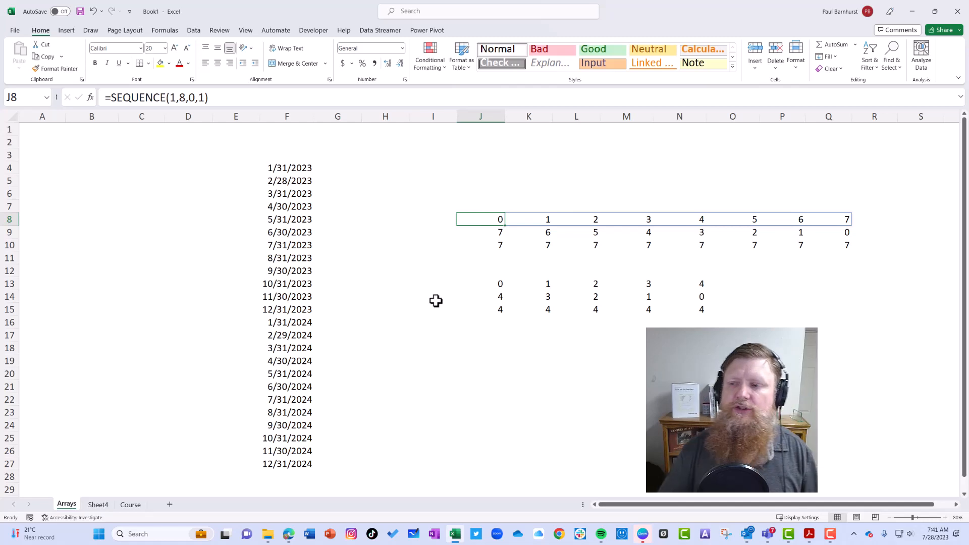
{"action": "mouse_move", "coordinate": [692, 222]}
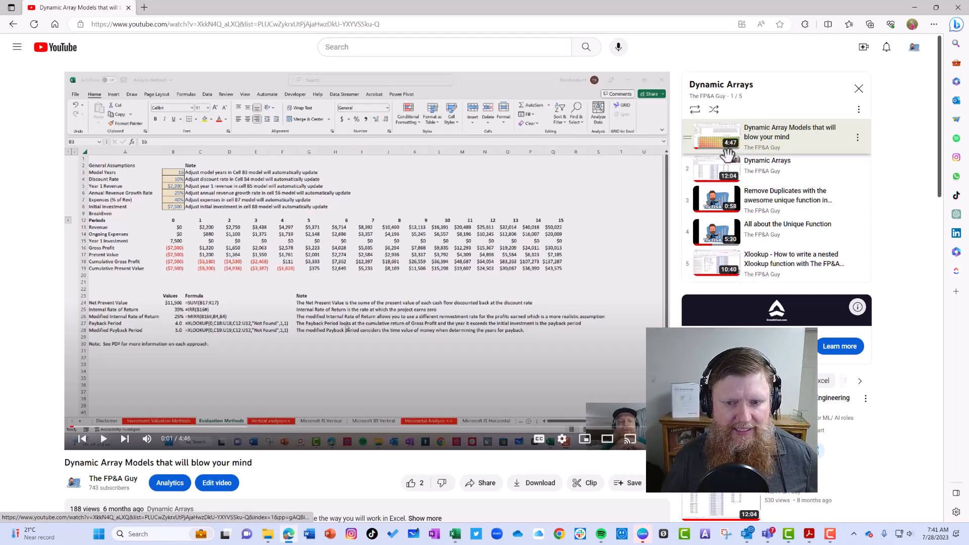
{"action": "mouse_move", "coordinate": [752, 212]}
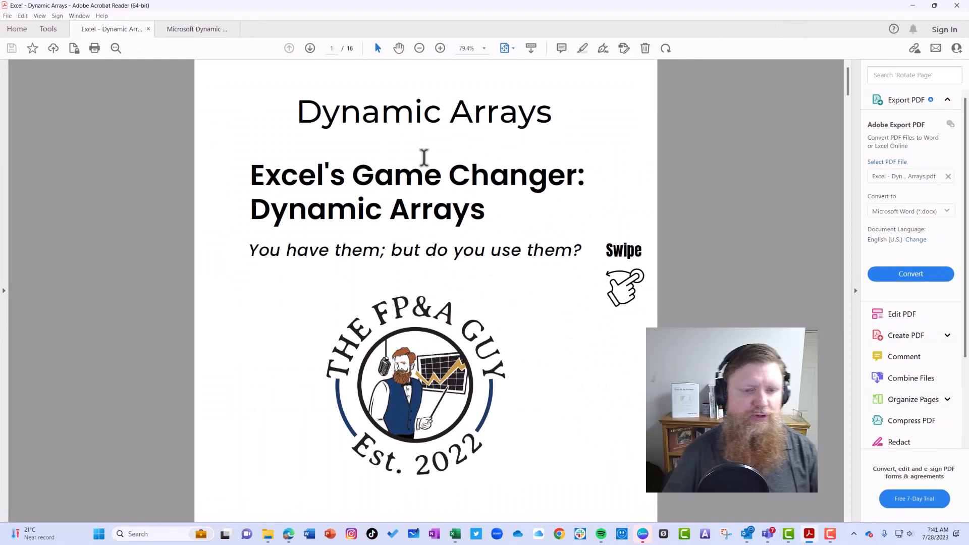
{"action": "mouse_move", "coordinate": [432, 206]}
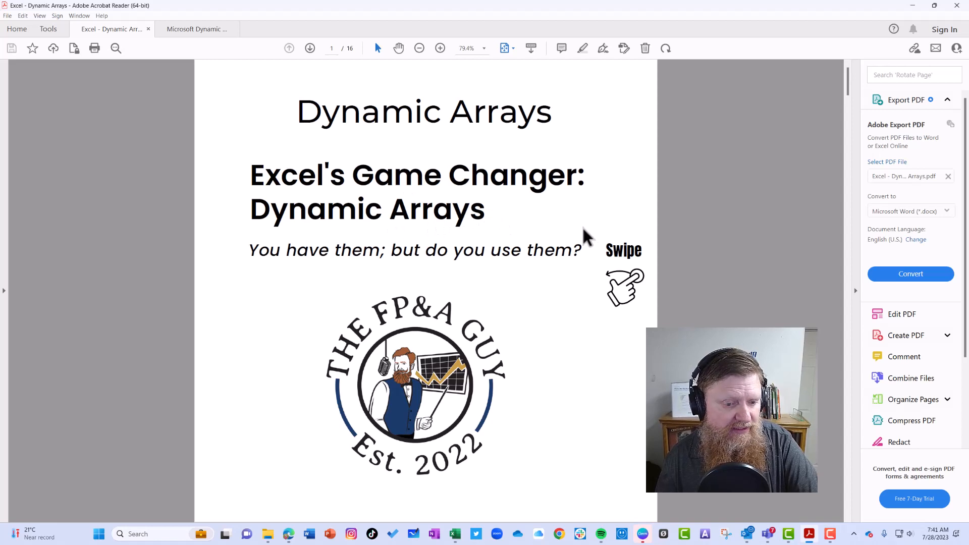
{"action": "mouse_move", "coordinate": [546, 216]}
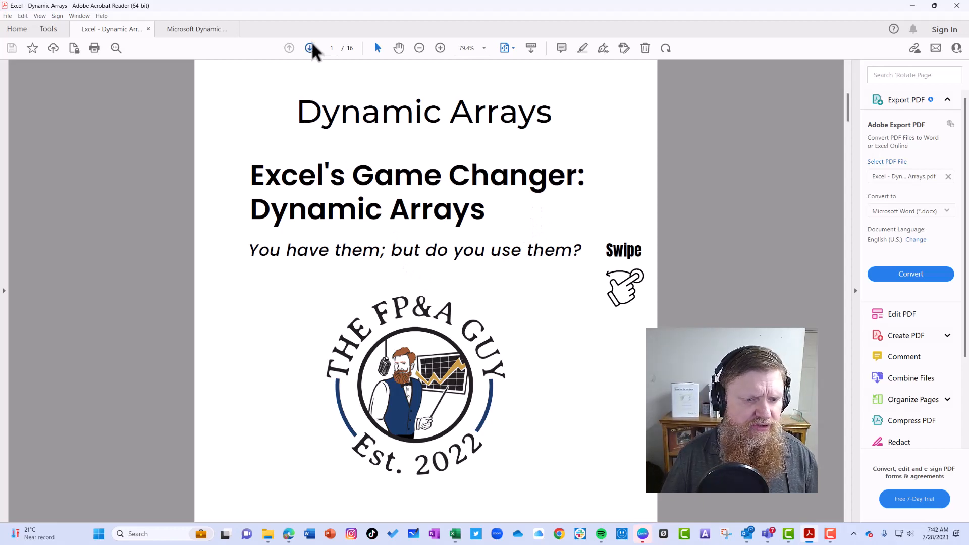
Step: Jump toward the end of the Dynamic Arrays PDF and switch to the course flyer tab
{"action": "left_click", "coordinate": [307, 48]}
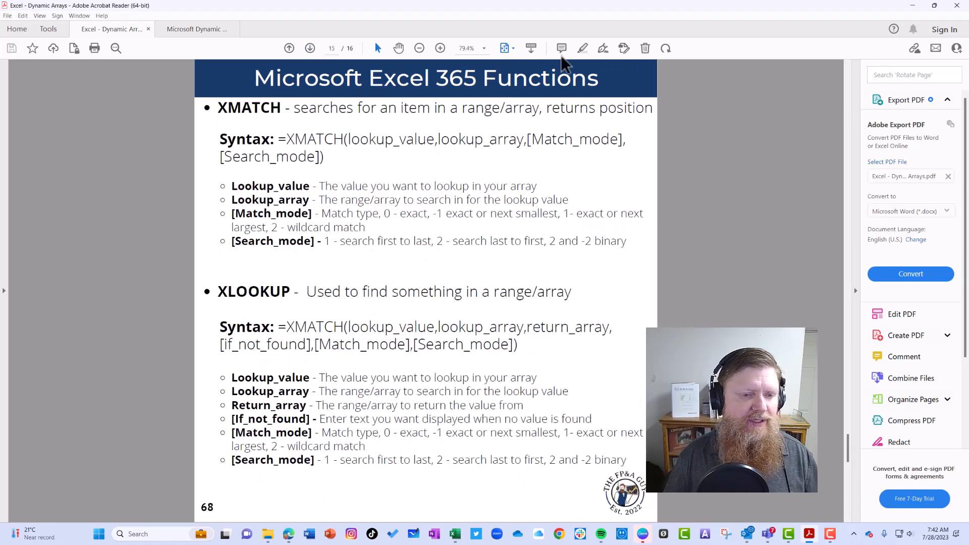
{"action": "left_click", "coordinate": [196, 29]}
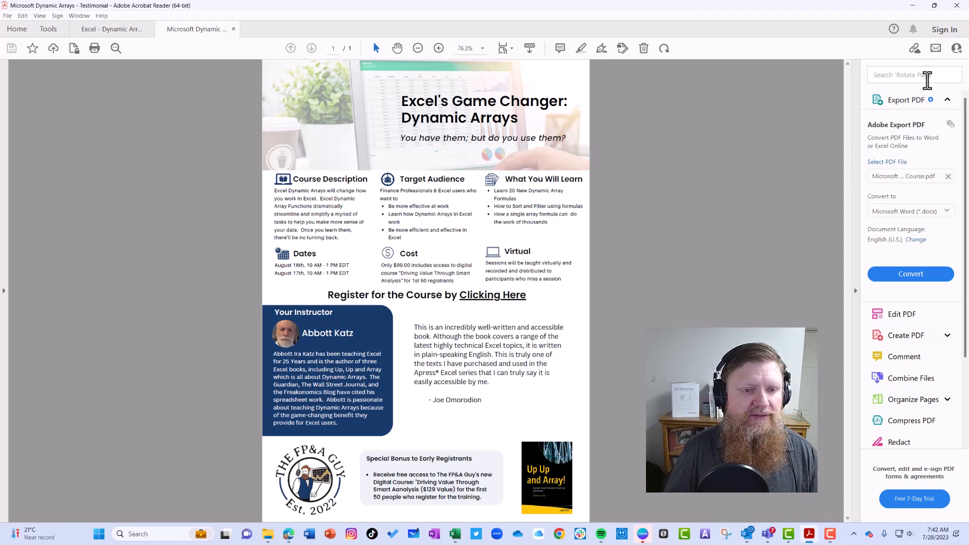
{"action": "mouse_move", "coordinate": [714, 127]}
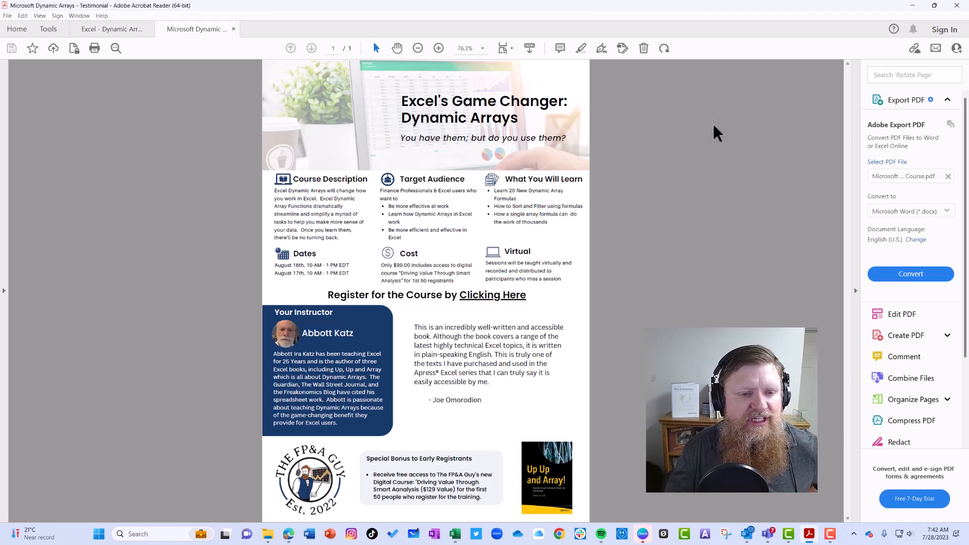
{"action": "mouse_move", "coordinate": [696, 157]}
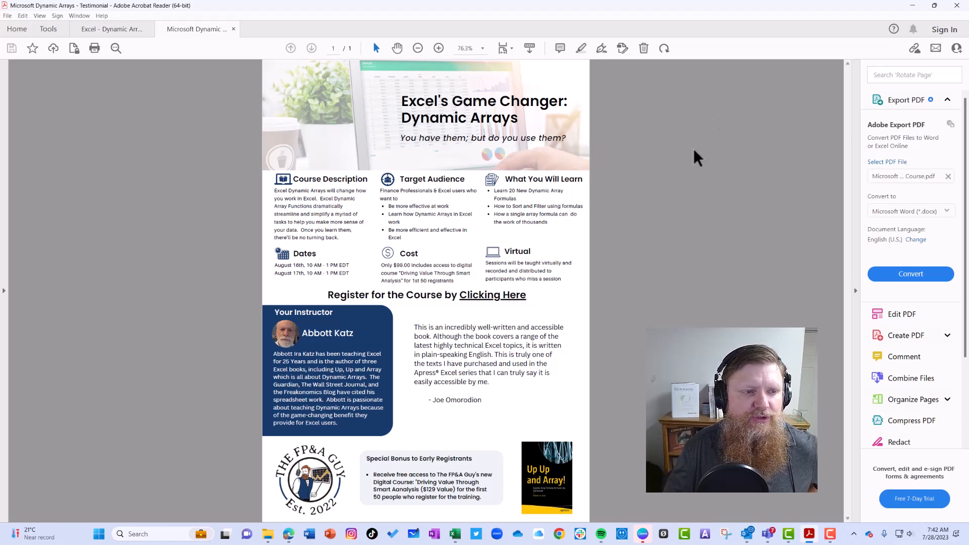
{"action": "mouse_move", "coordinate": [739, 165]}
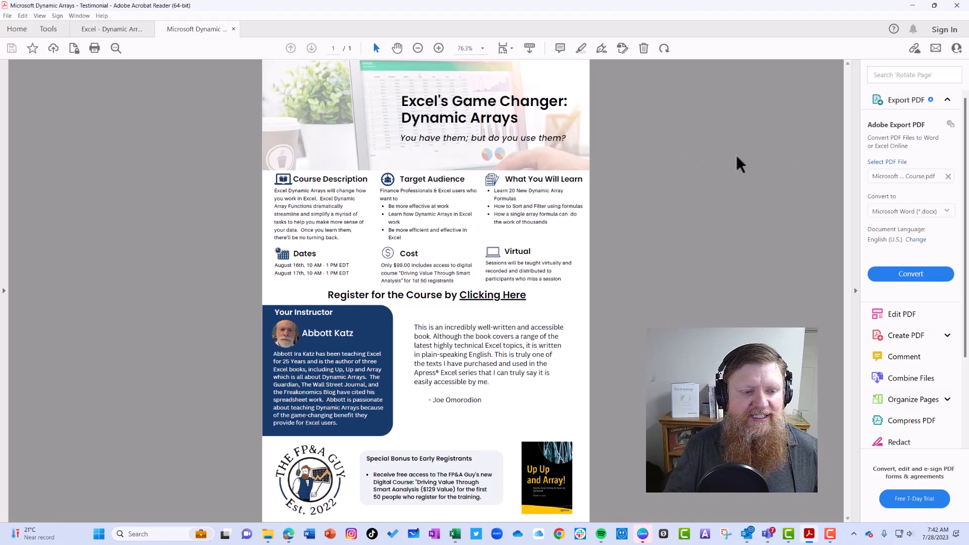